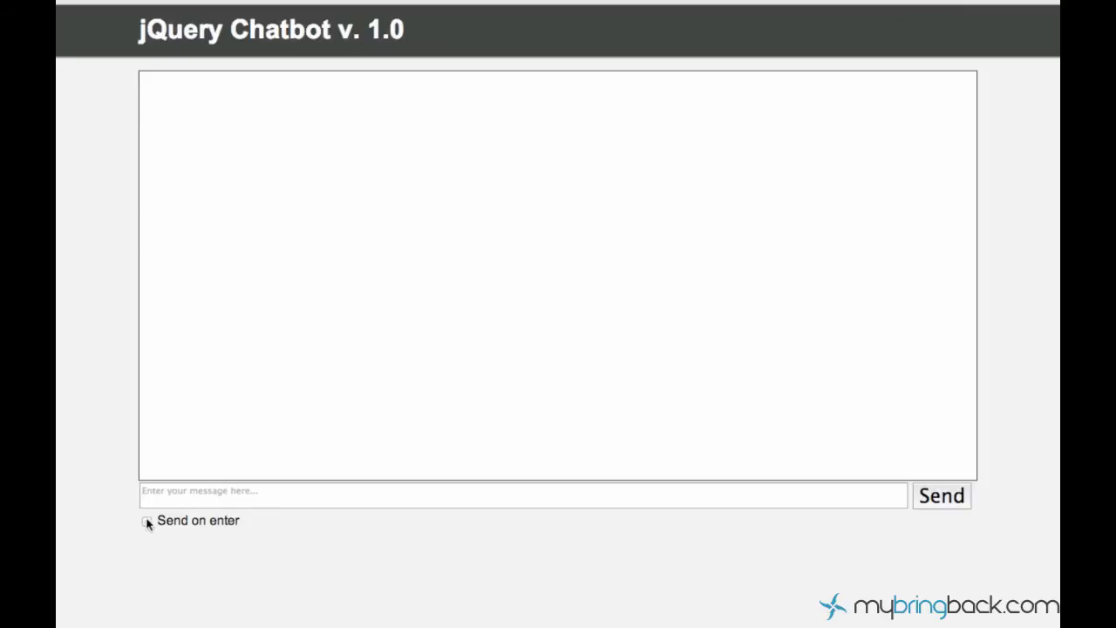
- Enable Send on enter, send short 'd' test messages, then clear the chat log
click(146, 521)
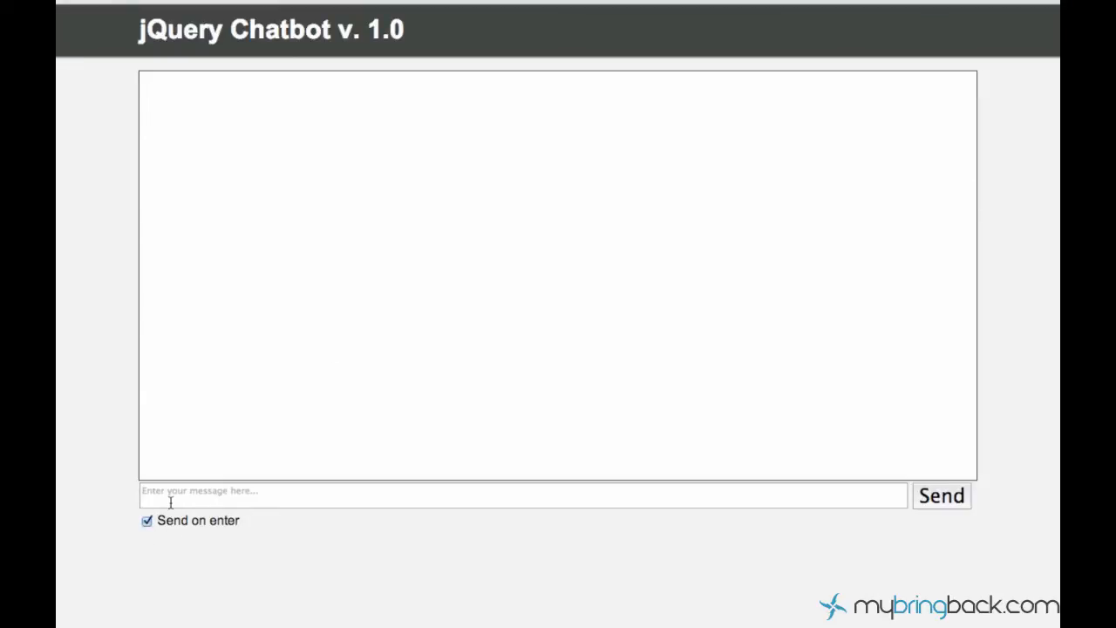
click(523, 495)
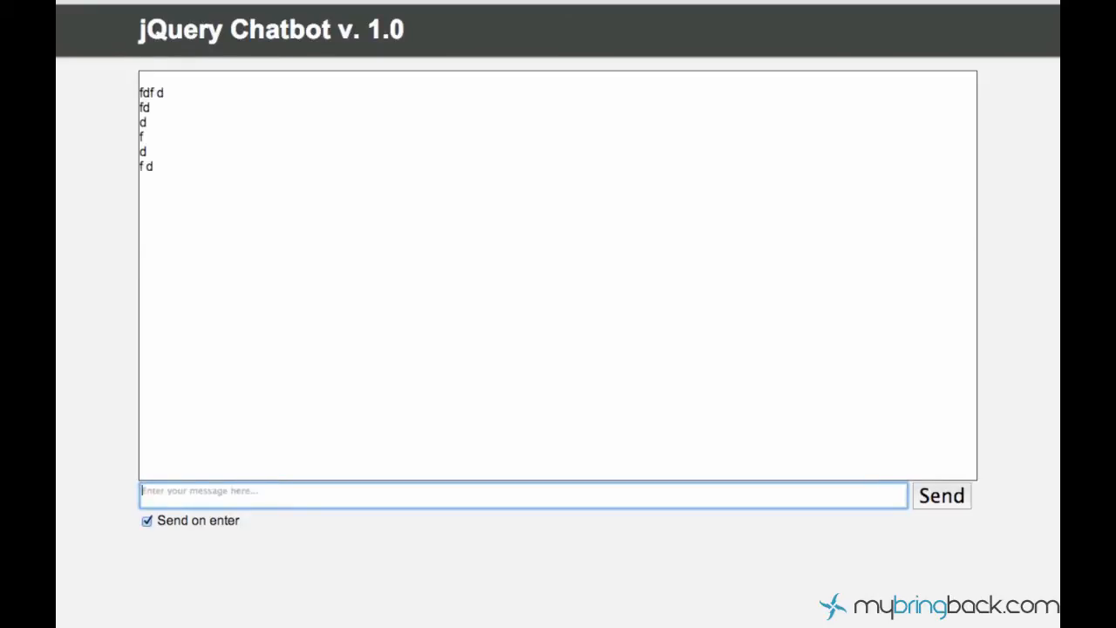
text(d)
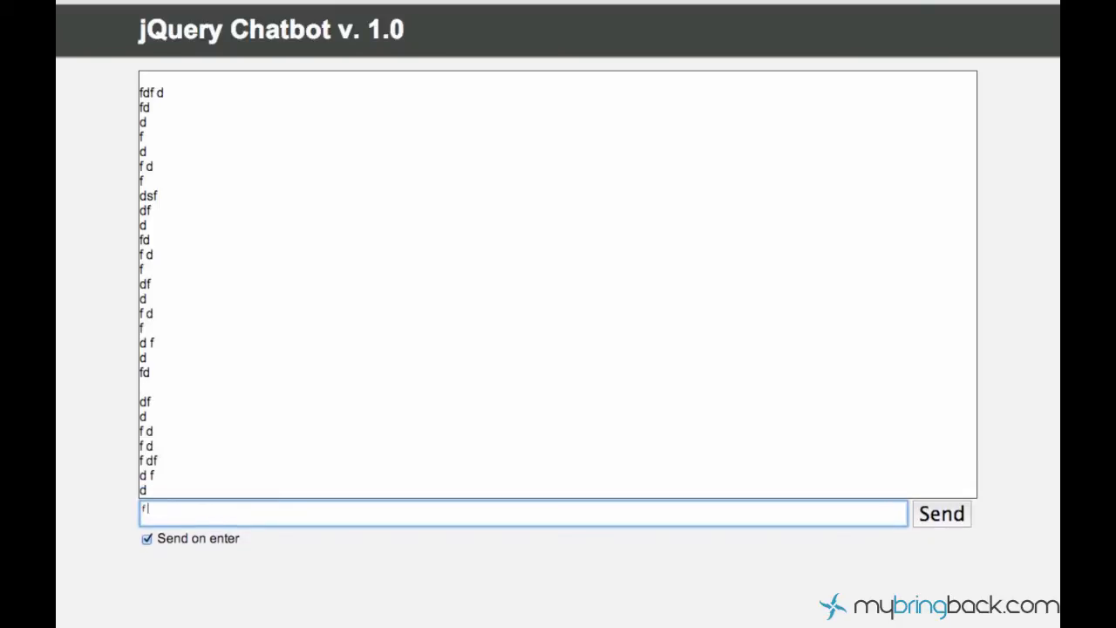
mouse_move(202, 432)
text( d fd f)
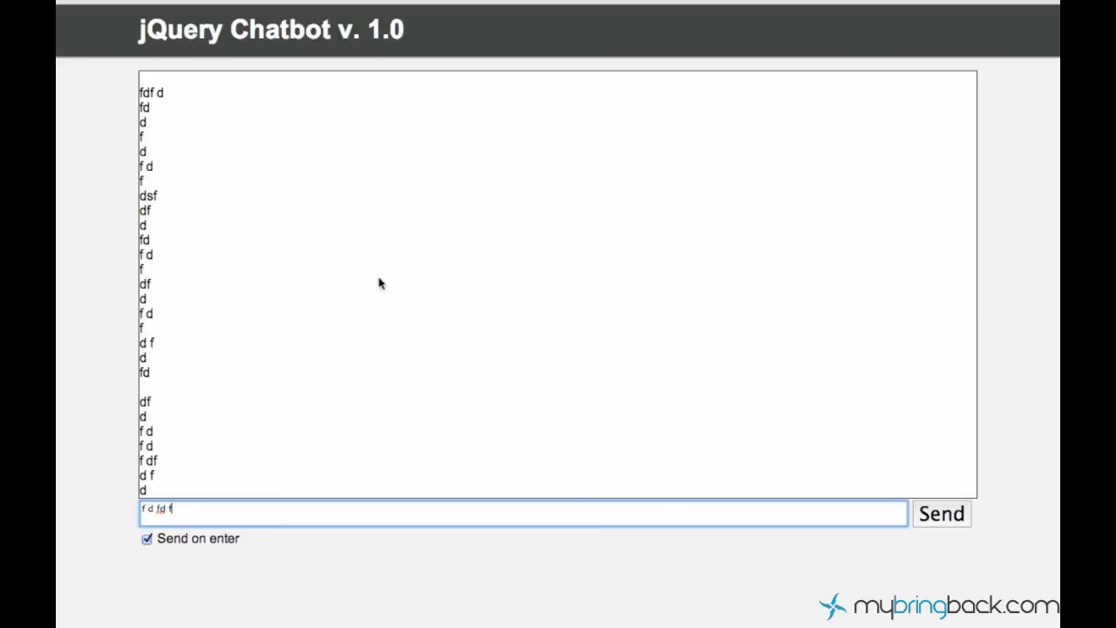
mouse_move(441, 277)
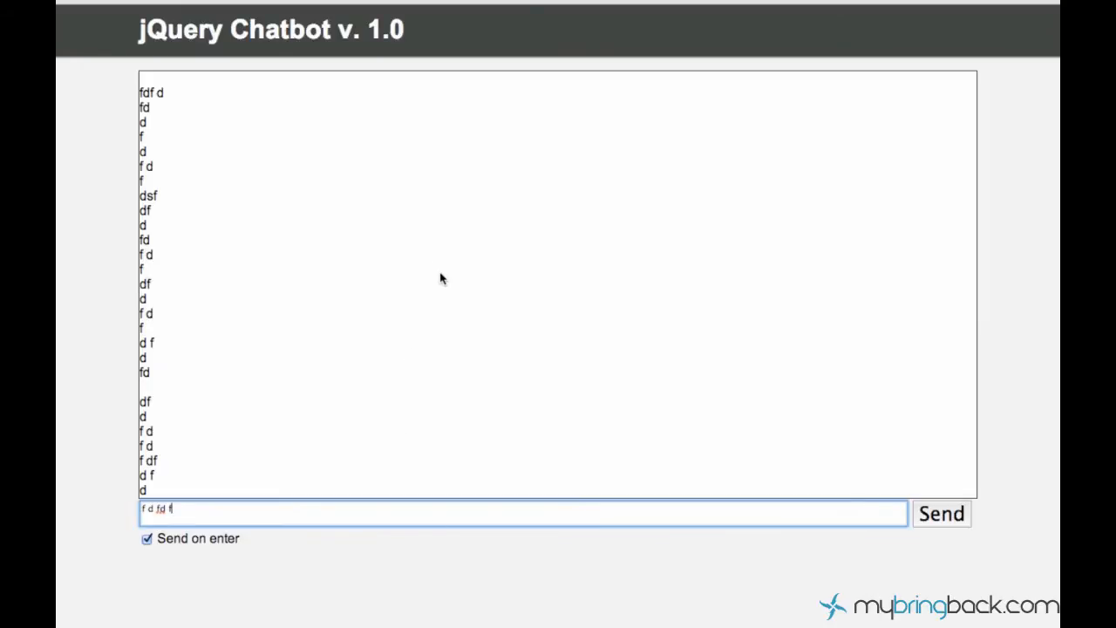
mouse_move(341, 563)
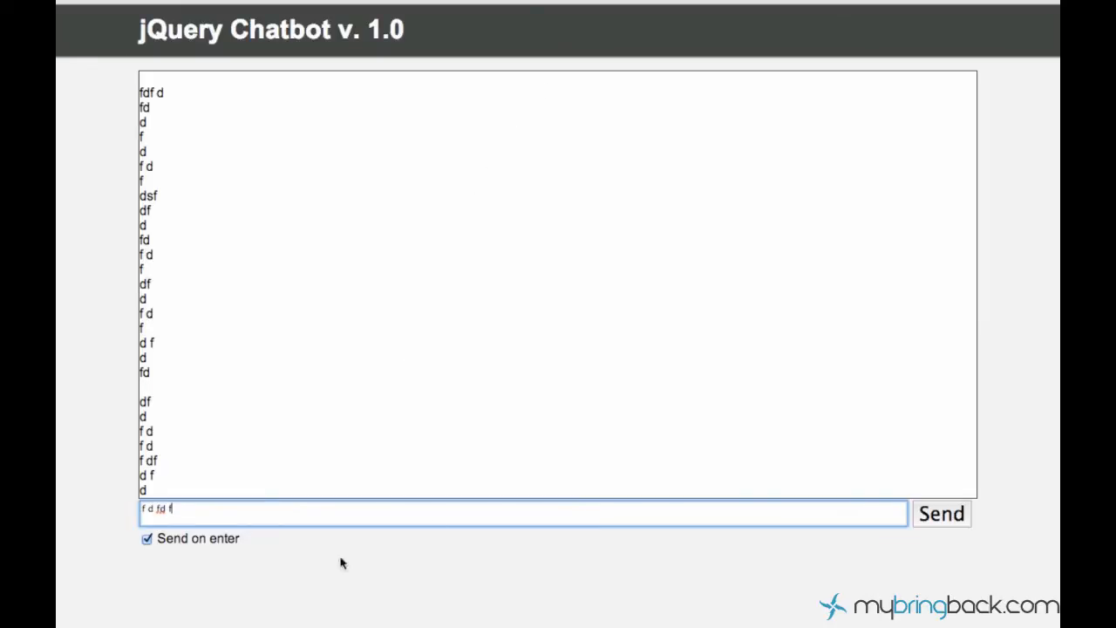
key(enter)
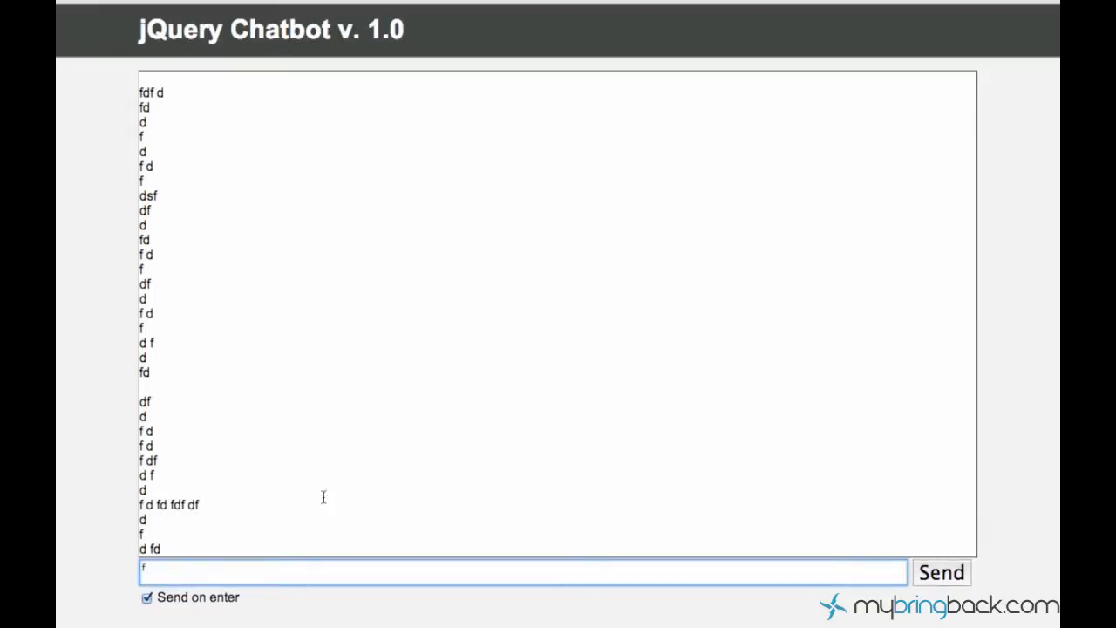
text(d)
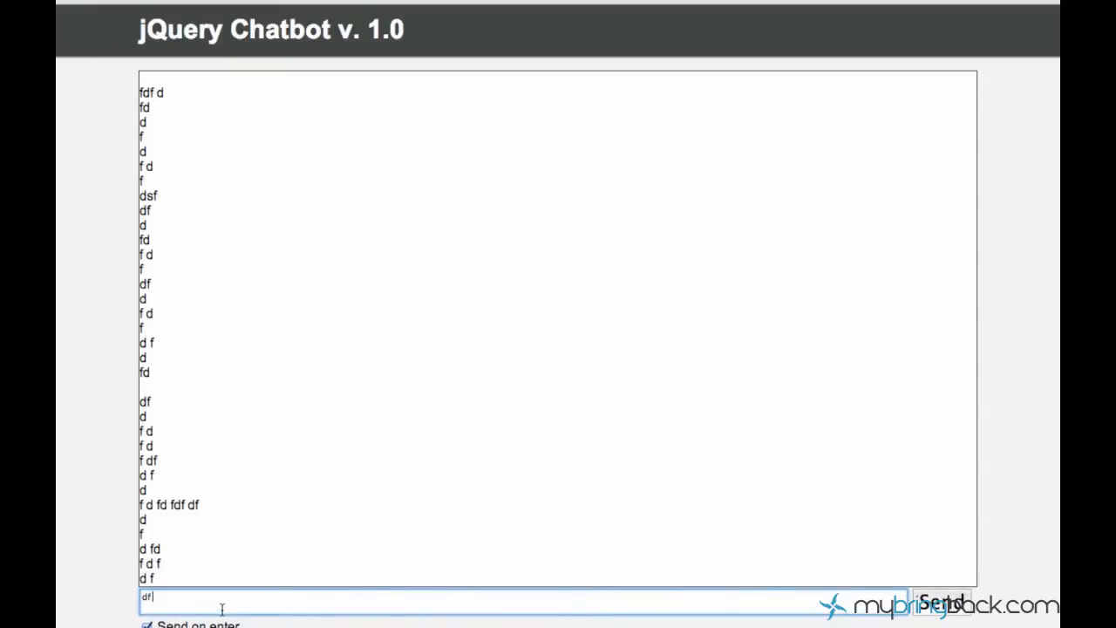
mouse_move(635, 590)
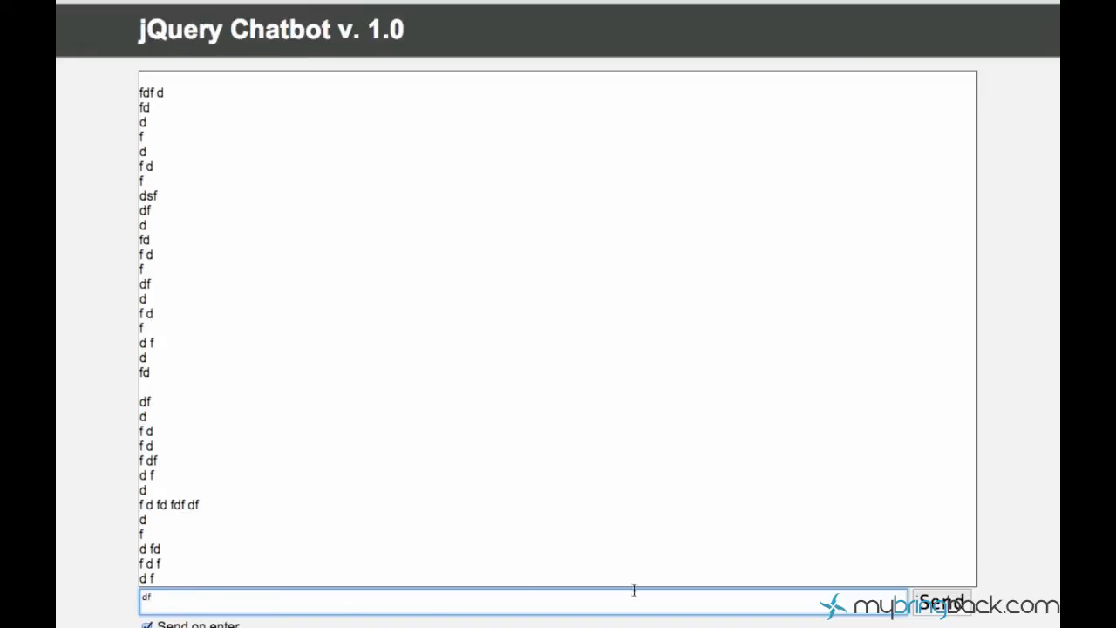
click(944, 602)
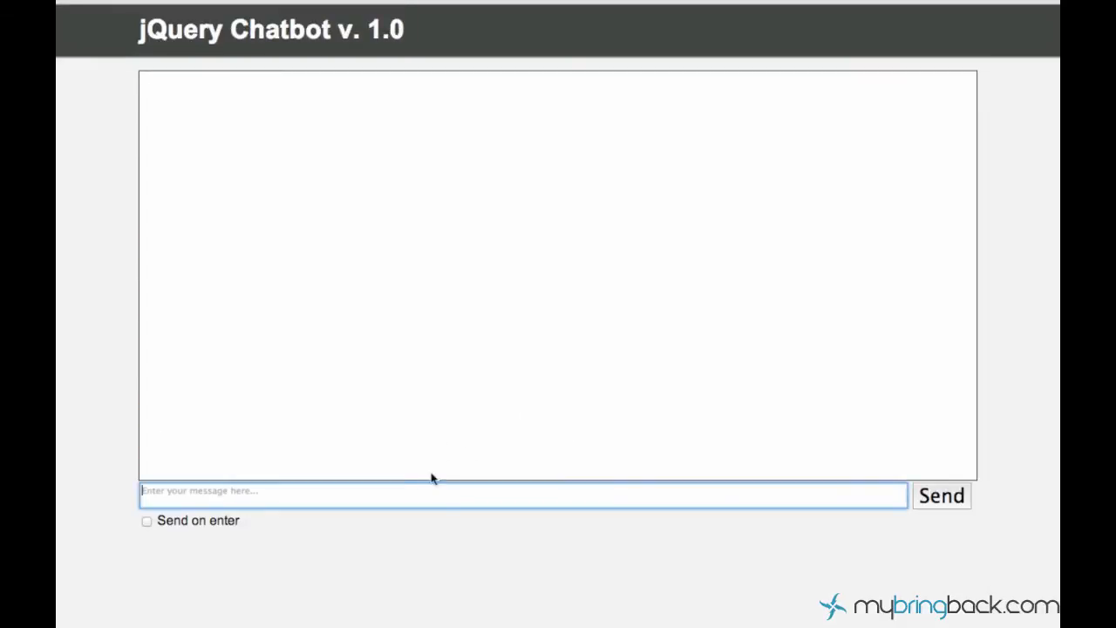
mouse_move(517, 153)
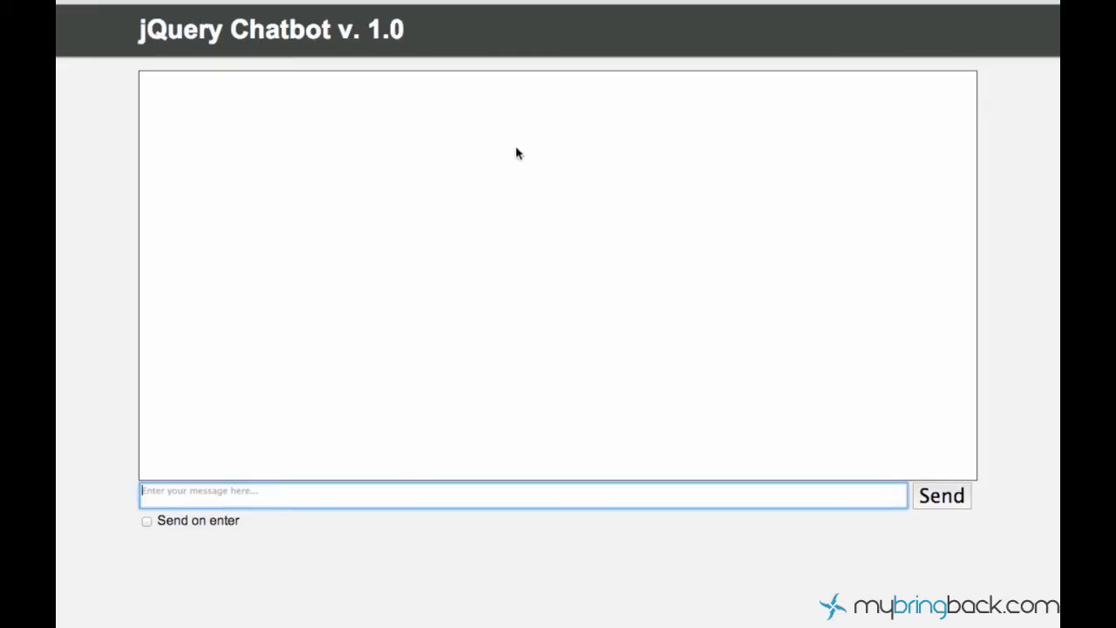
mouse_move(560, 215)
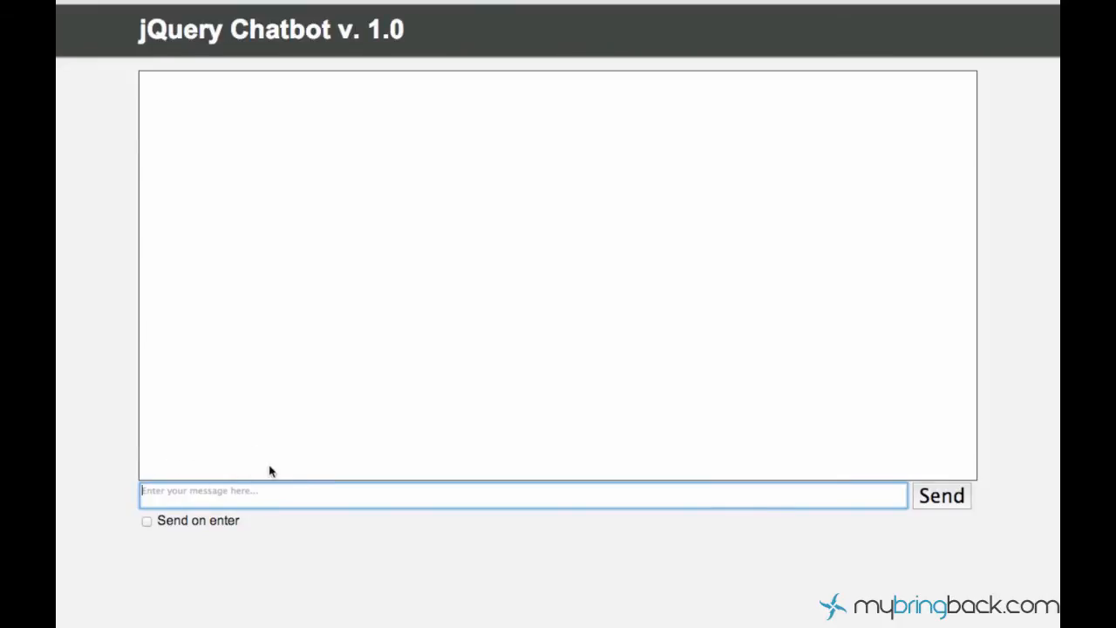
mouse_move(974, 120)
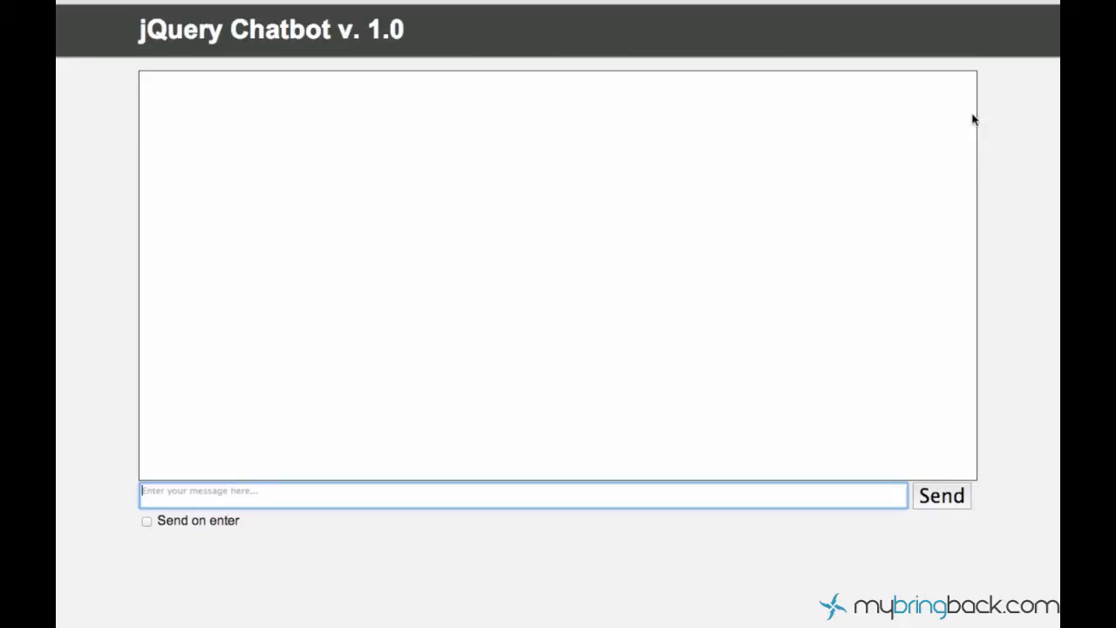
mouse_move(879, 236)
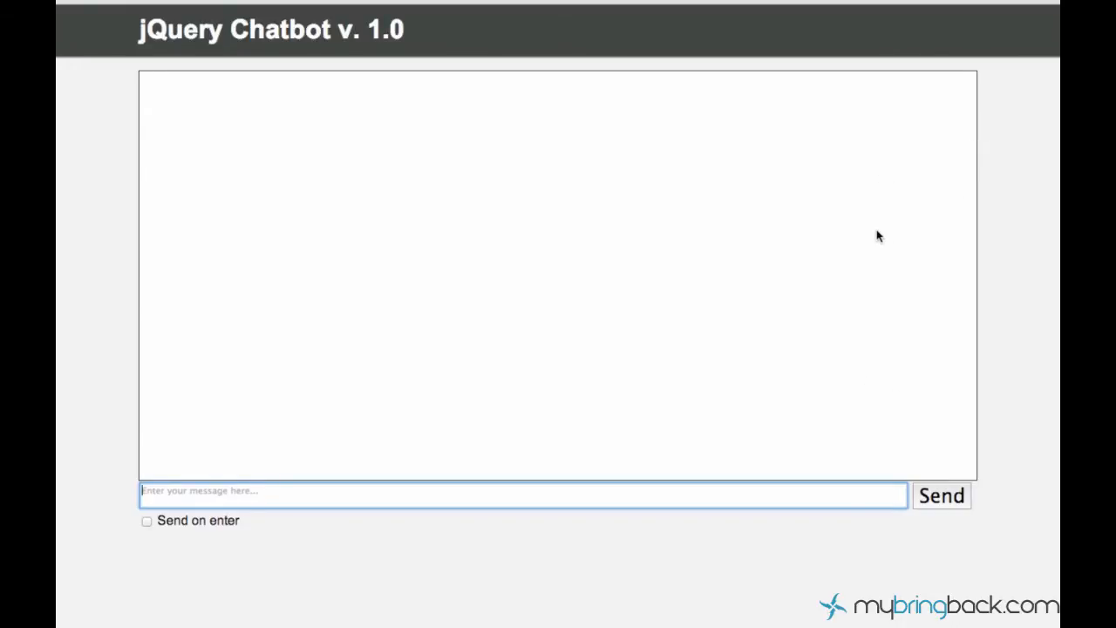
mouse_move(938, 159)
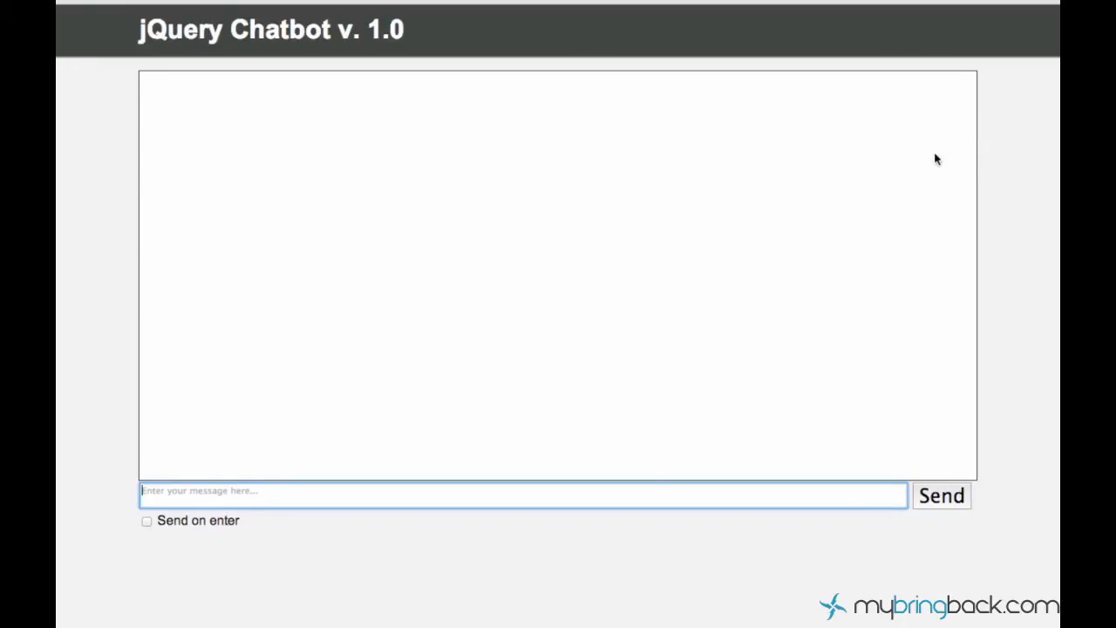
mouse_move(990, 241)
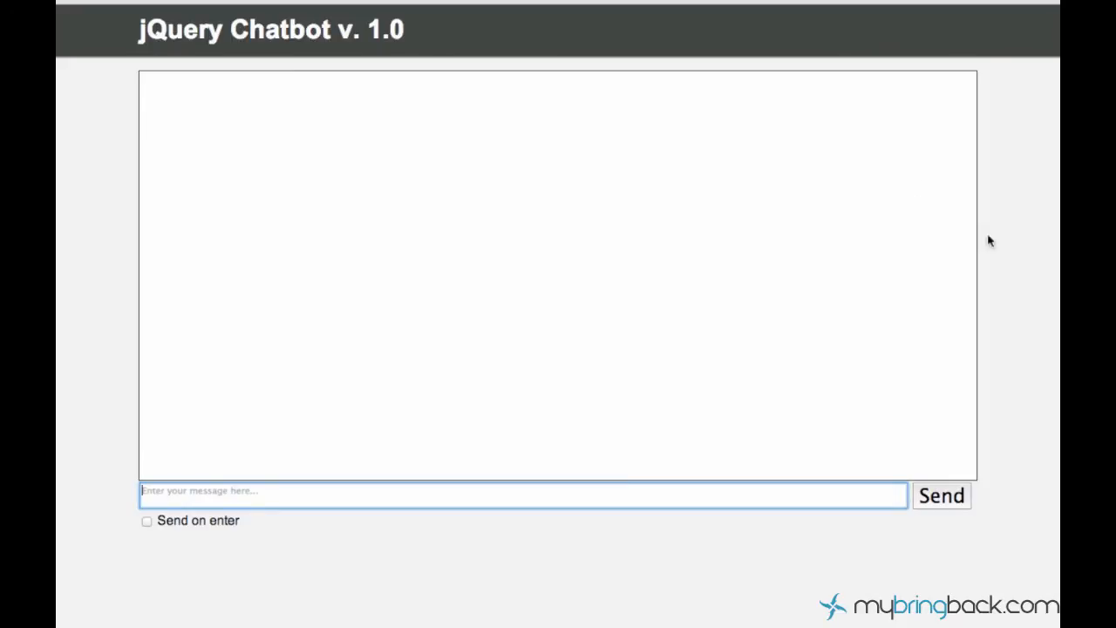
mouse_move(799, 288)
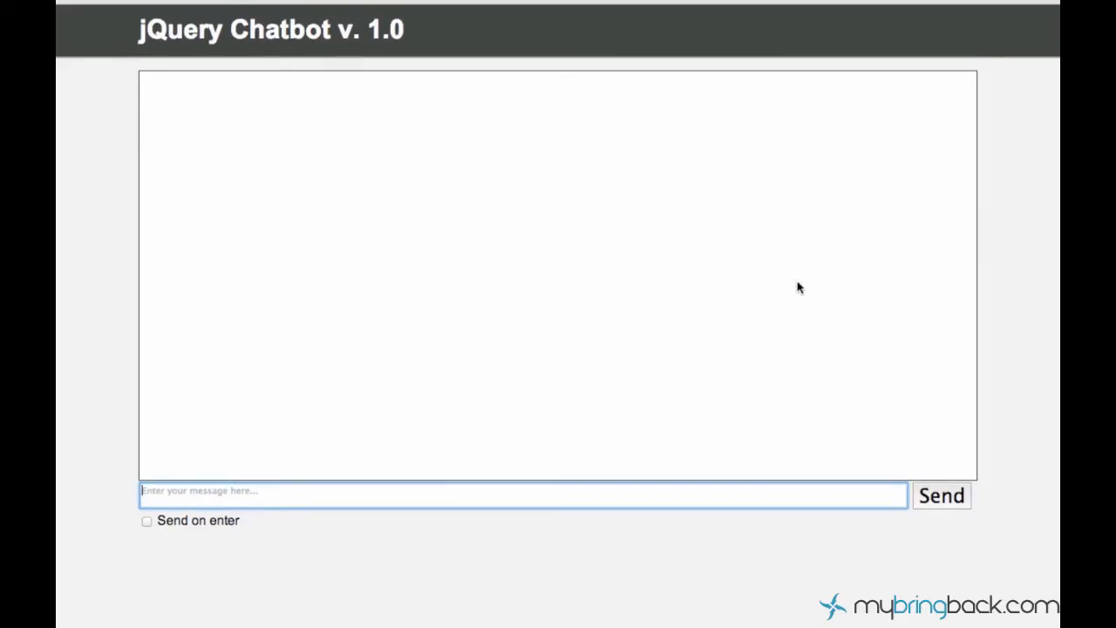
mouse_move(491, 330)
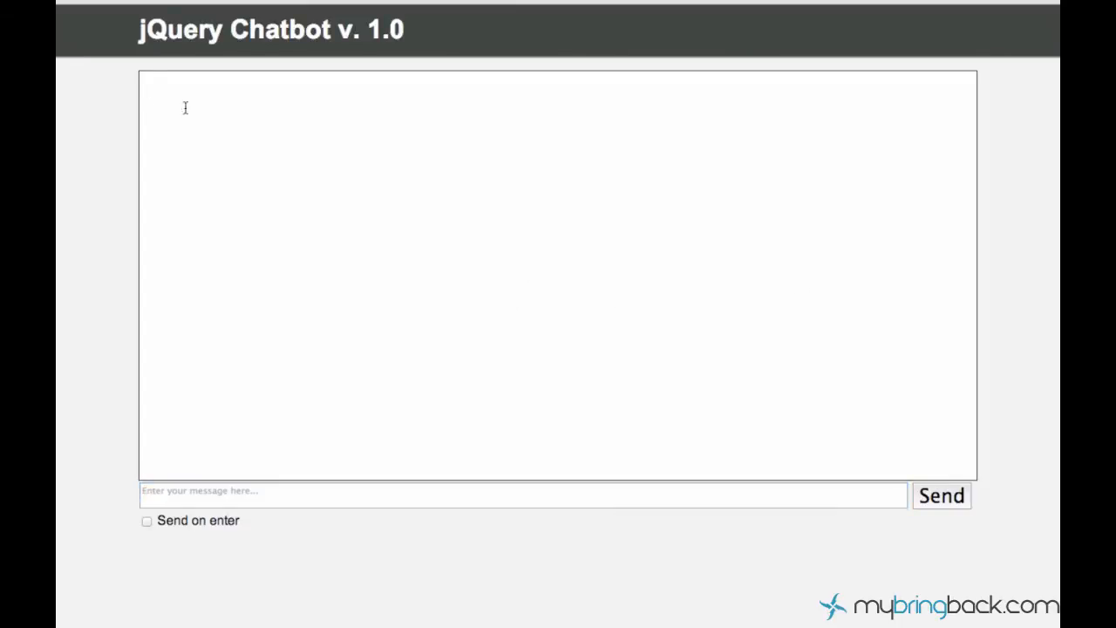
mouse_move(556, 358)
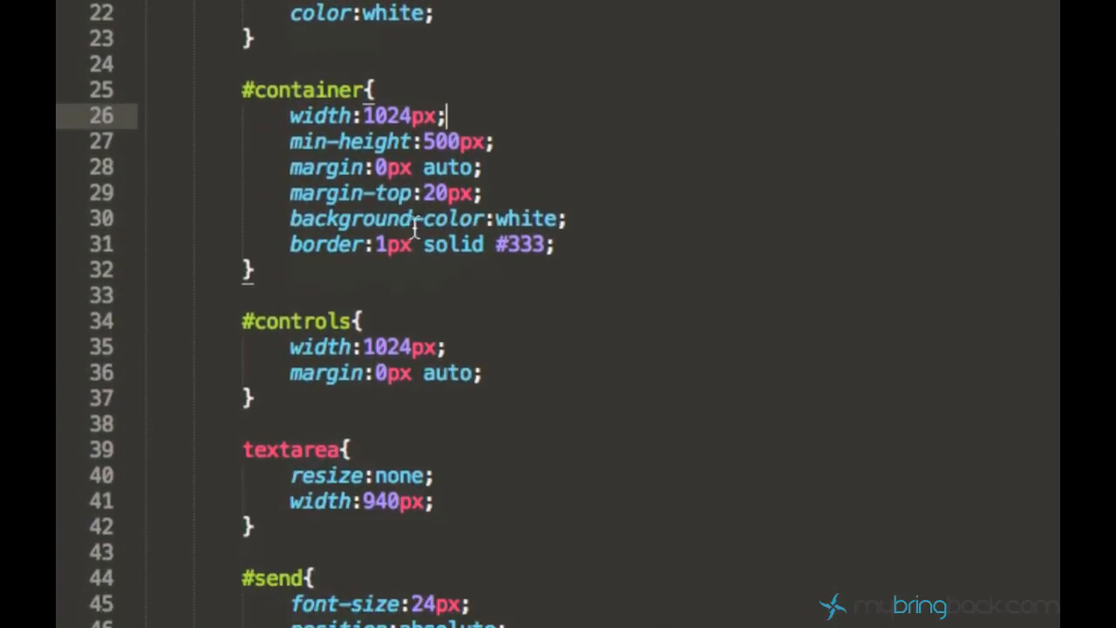
mouse_move(340, 142)
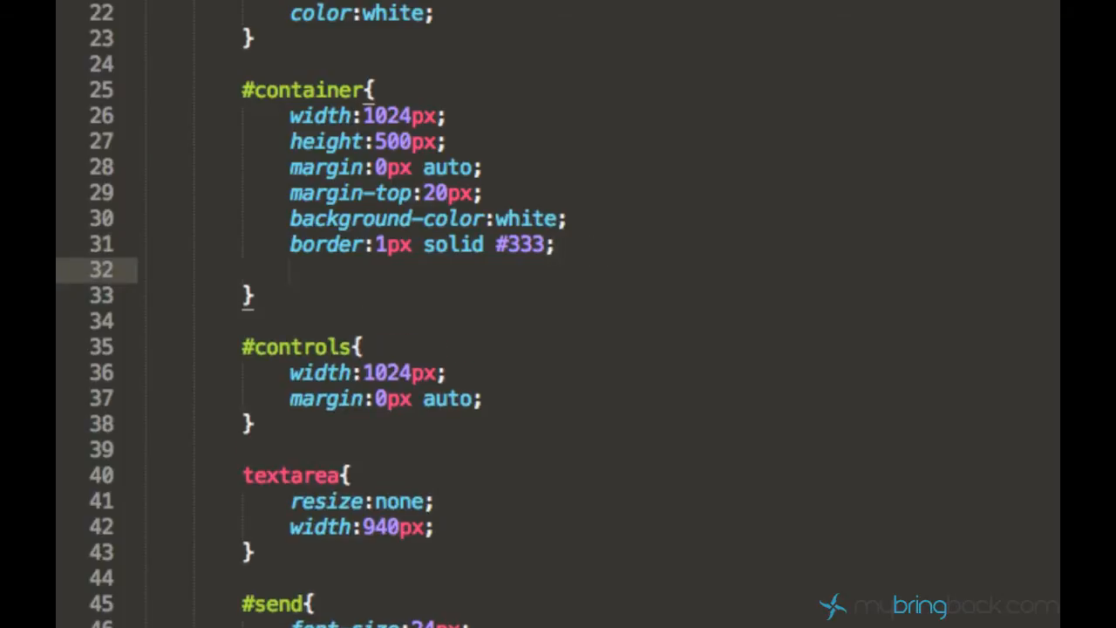
- Change #container's min-height:500px to height:500px in the CSS file
text(over)
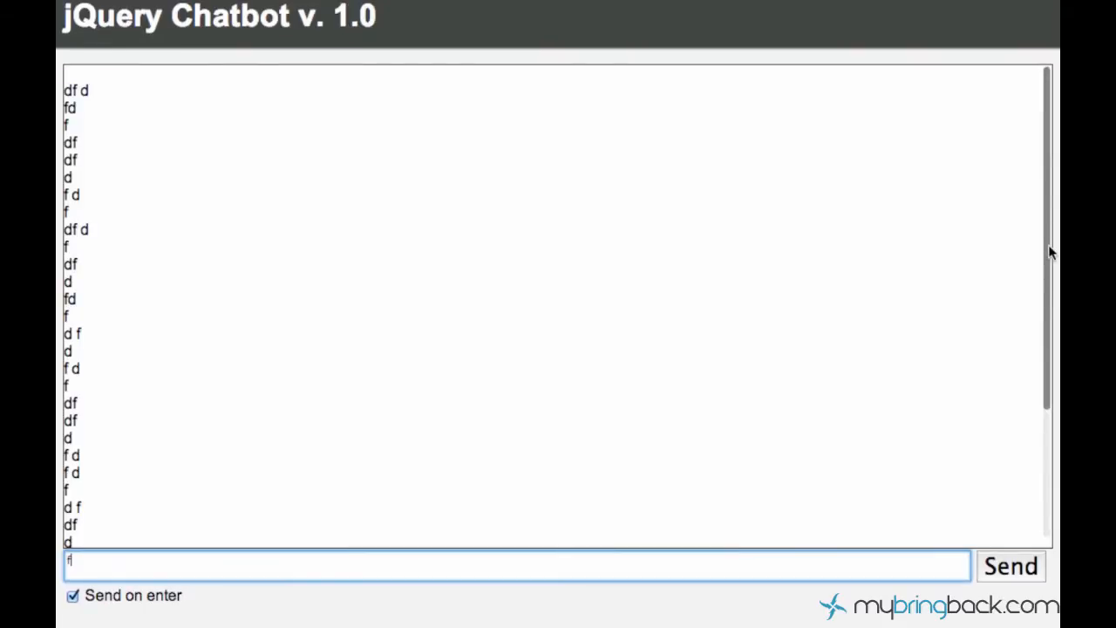
- Send messages like 'enter' and 'a message' until the 500px container scrolls
scroll(down, 3)
text(d)
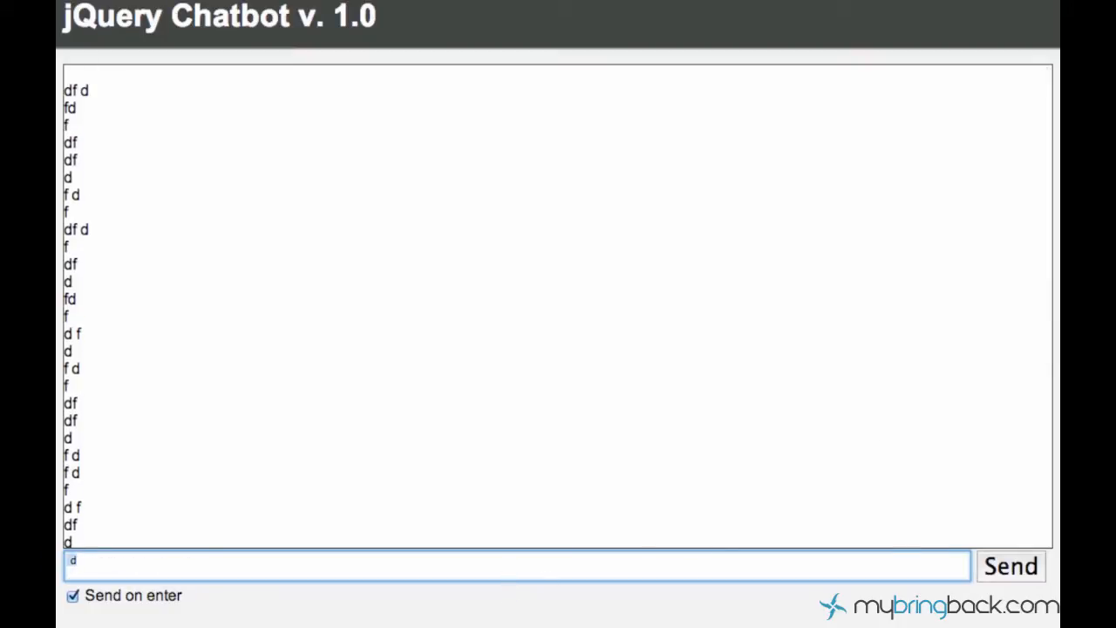
text(enter)
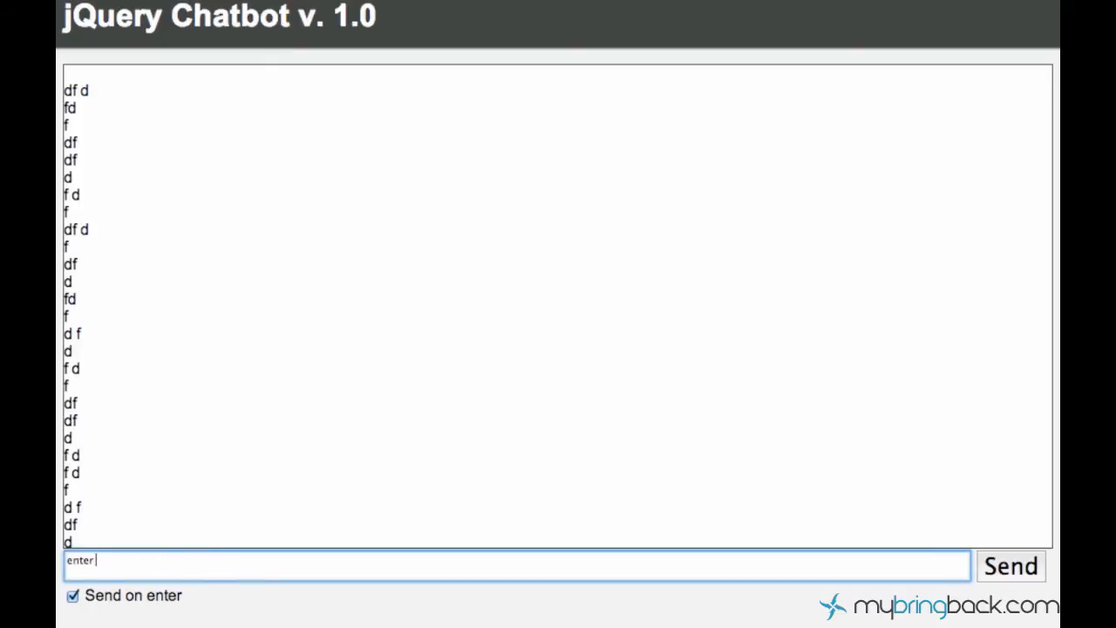
text(a message)
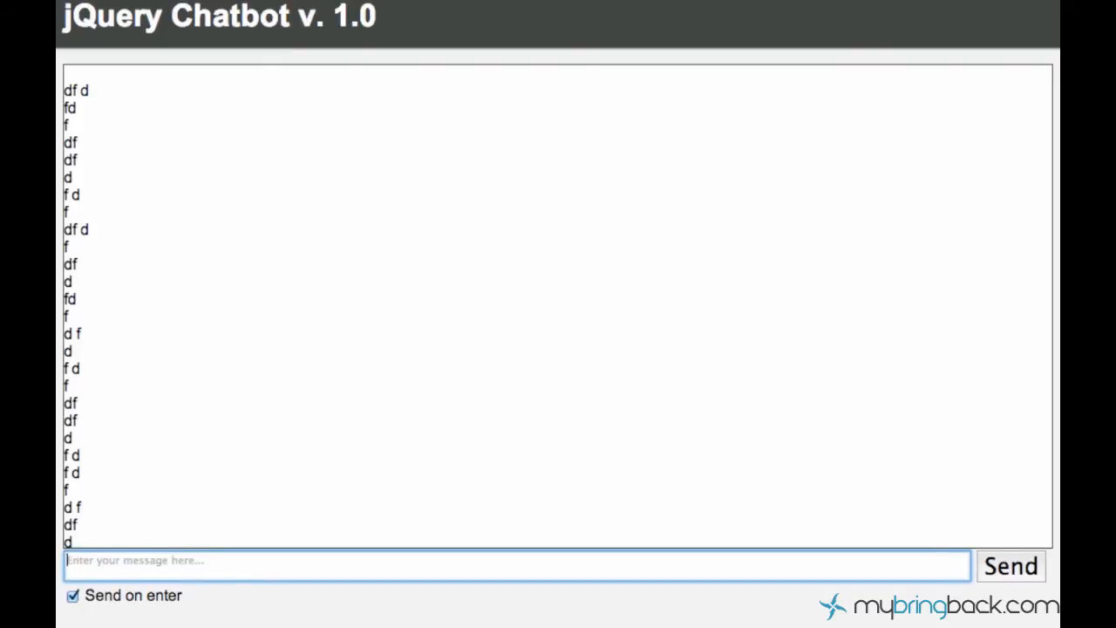
mouse_move(537, 485)
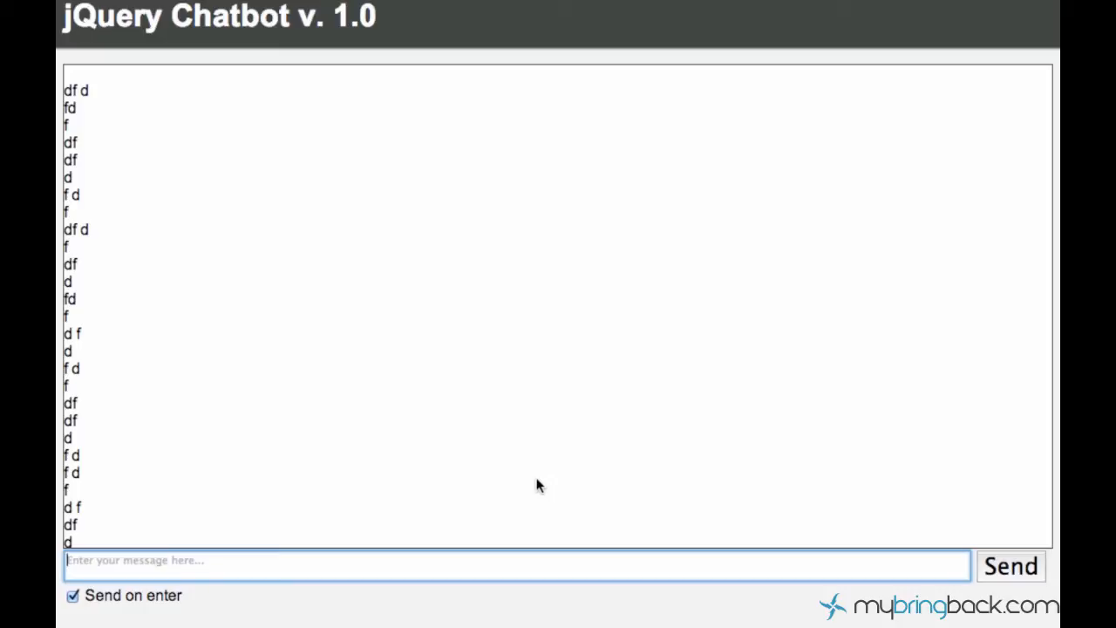
scroll(down, 3)
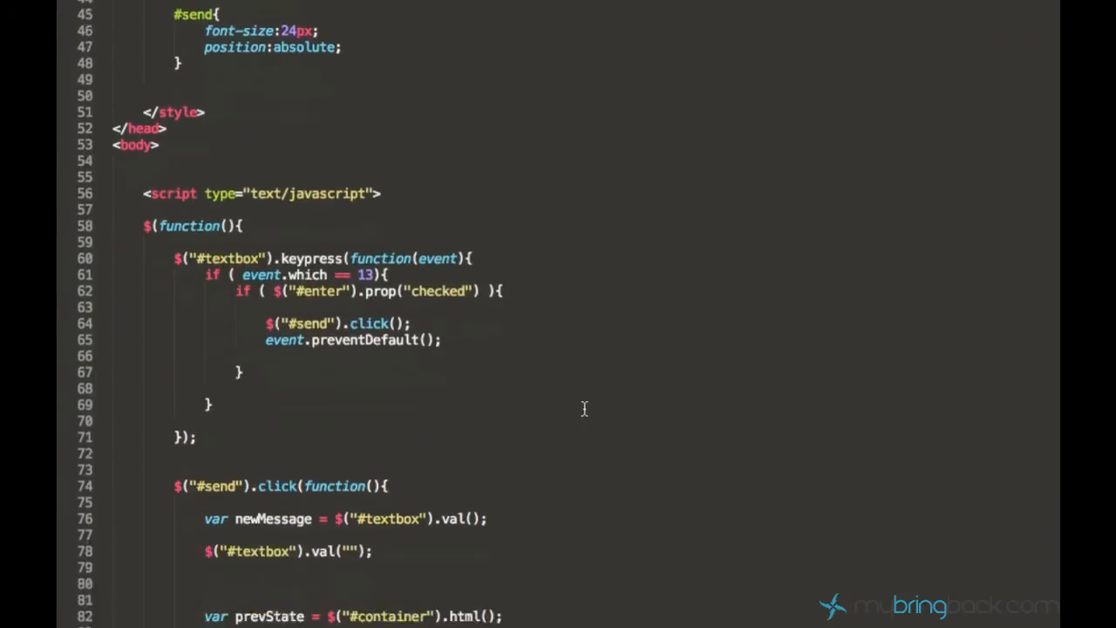
- Add a blank line after the container html line in the #send click handler
scroll(down, 3)
text($("#container").html(prevState + "<br>" + newMessage);)
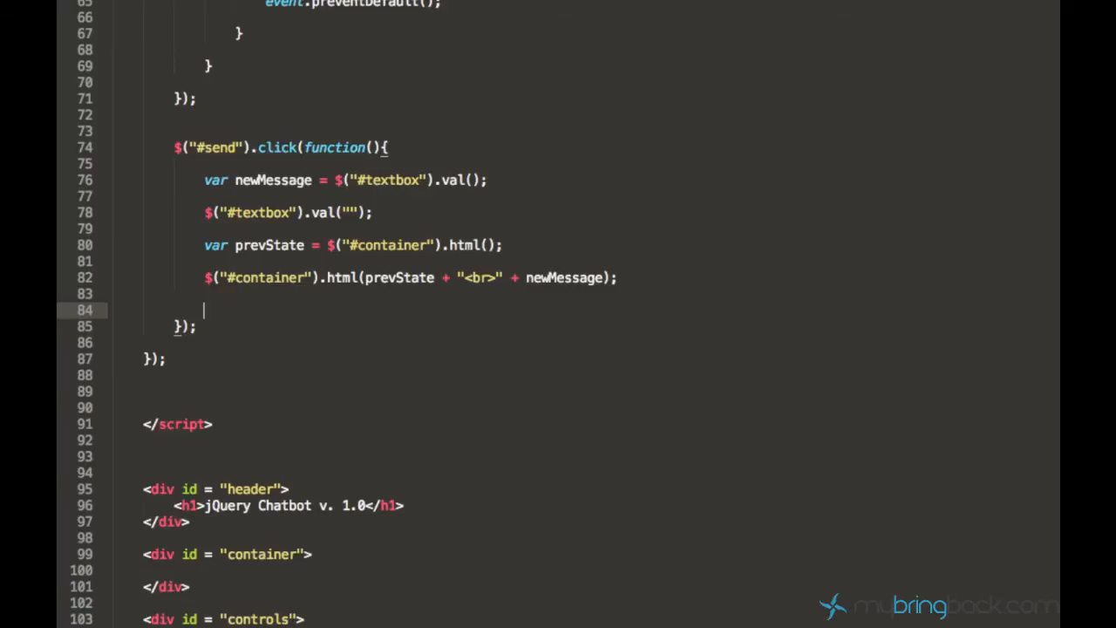
click(204, 180)
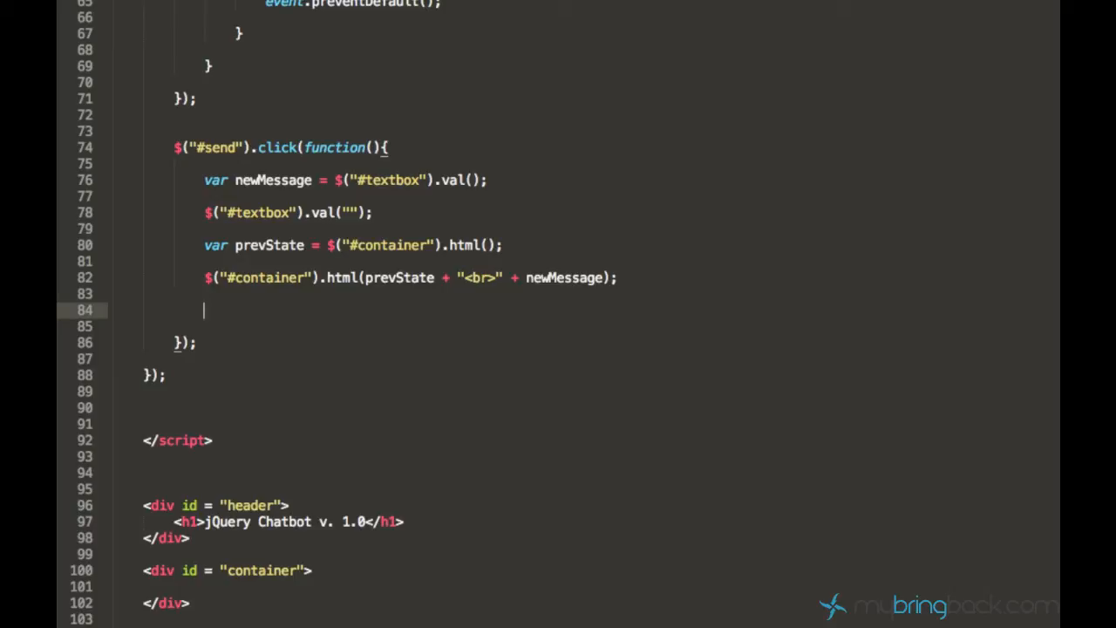
- Begin the auto-scroll line with $("#container").scrollTop( in the send handler
text($(""))
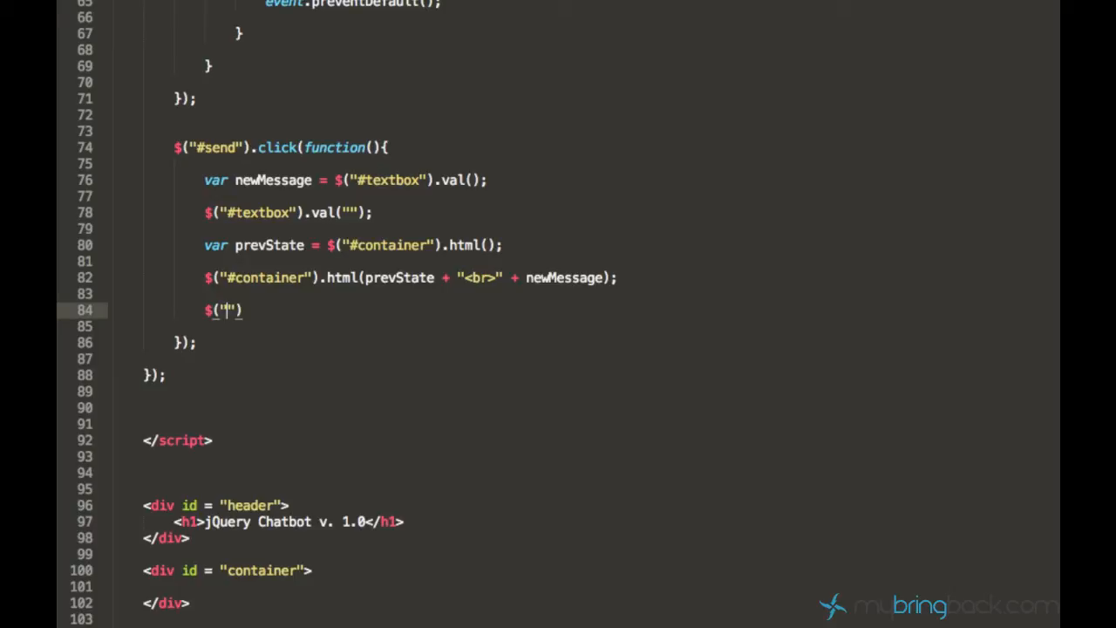
text(#container)
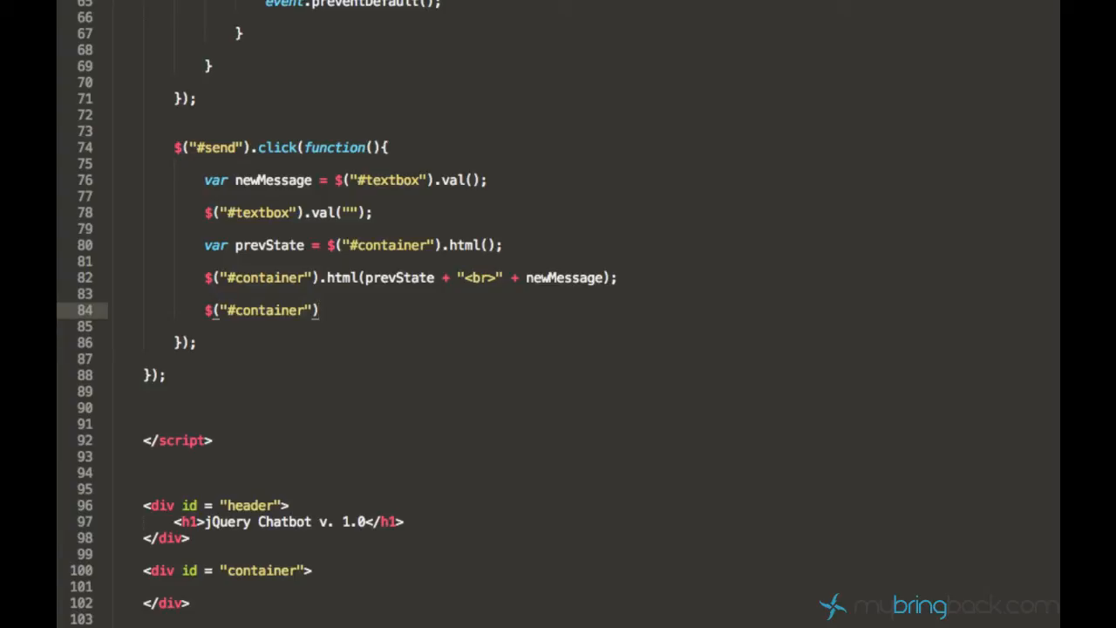
text(.)
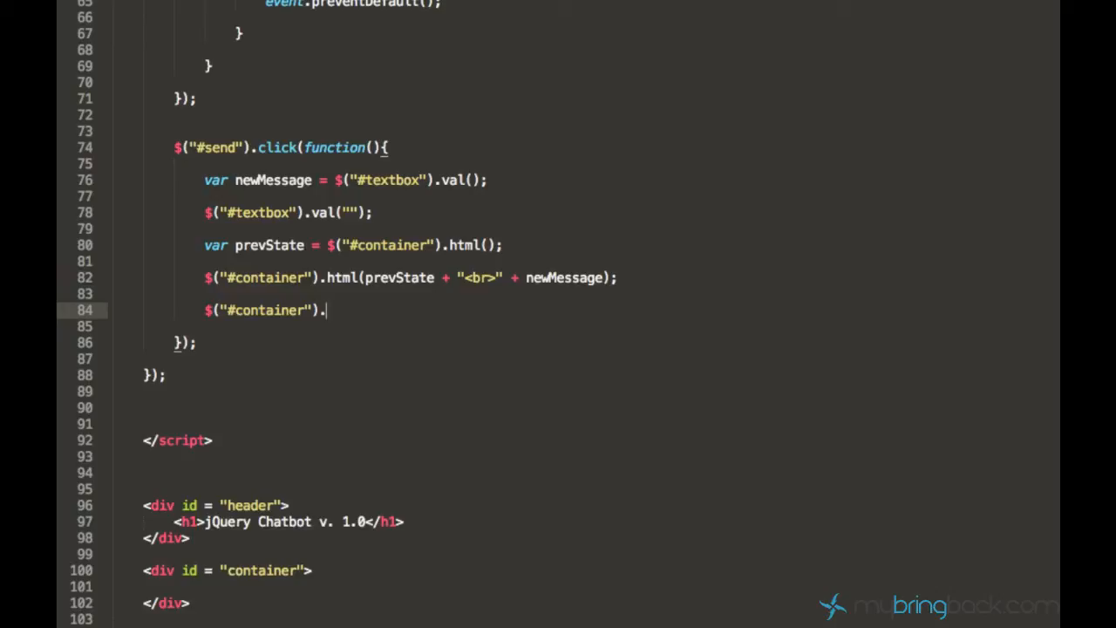
text(scrollTop()
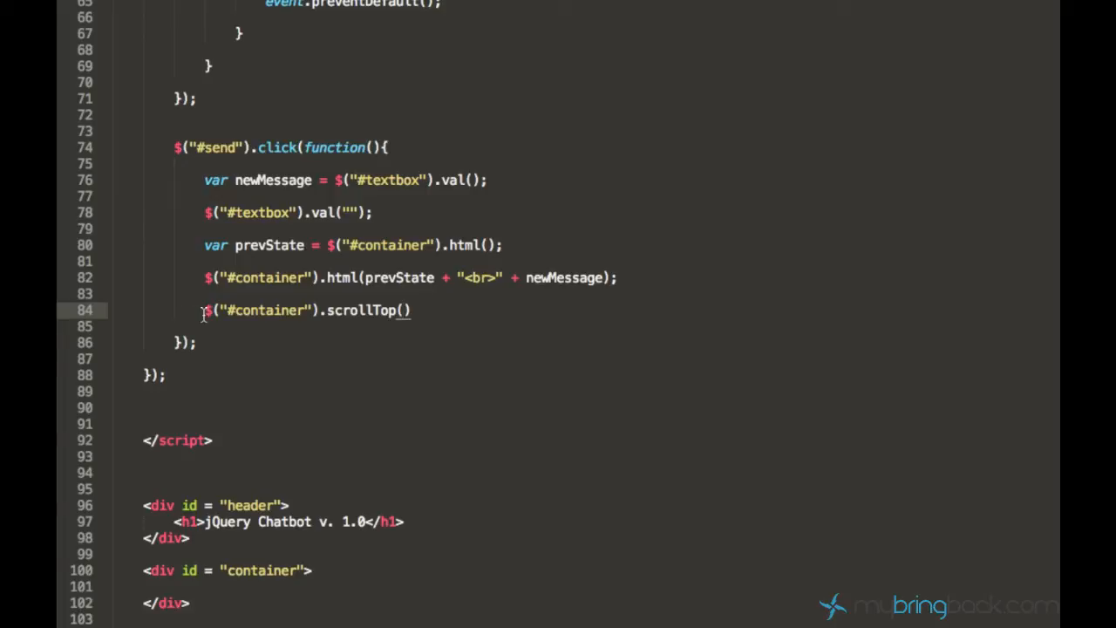
- Pass $("#container").prop("scrollHeight") as the scrollTop argument
text($)
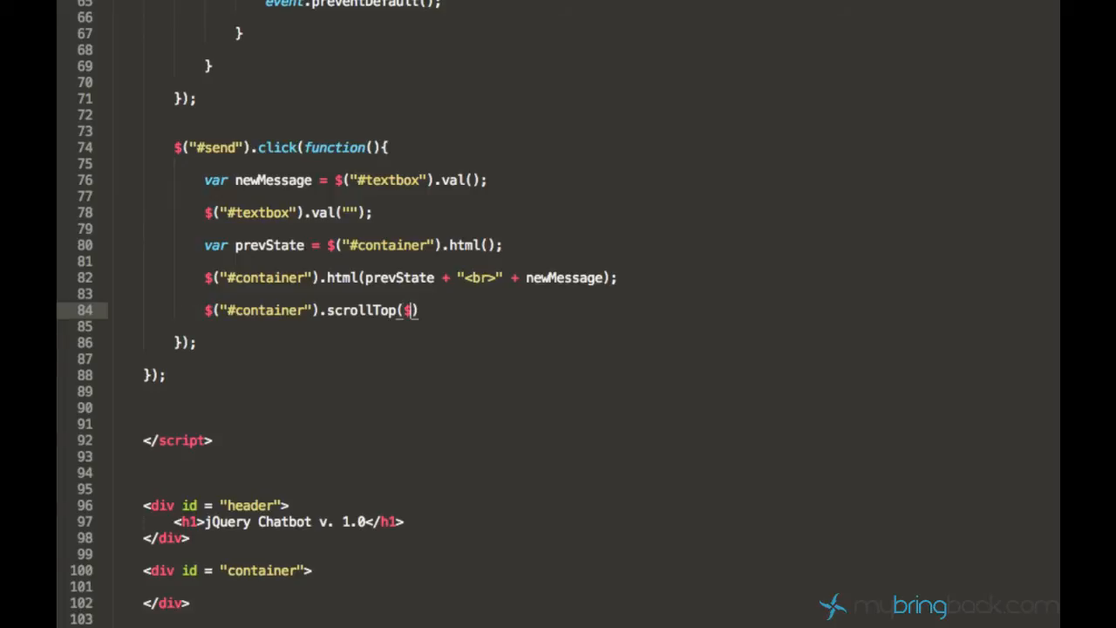
text(("#")
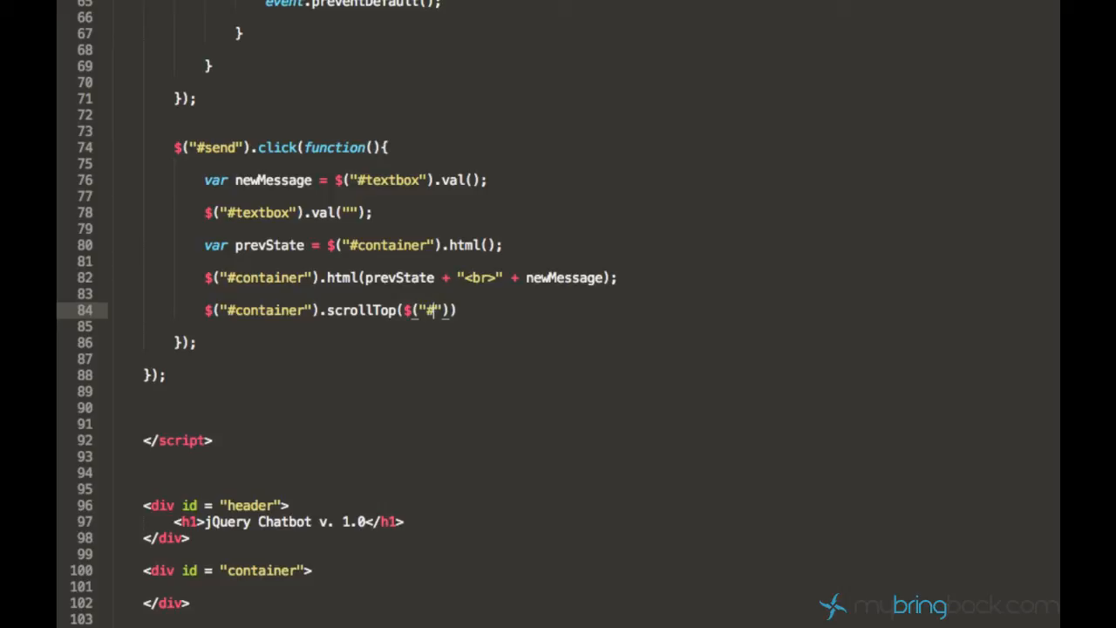
text(container)
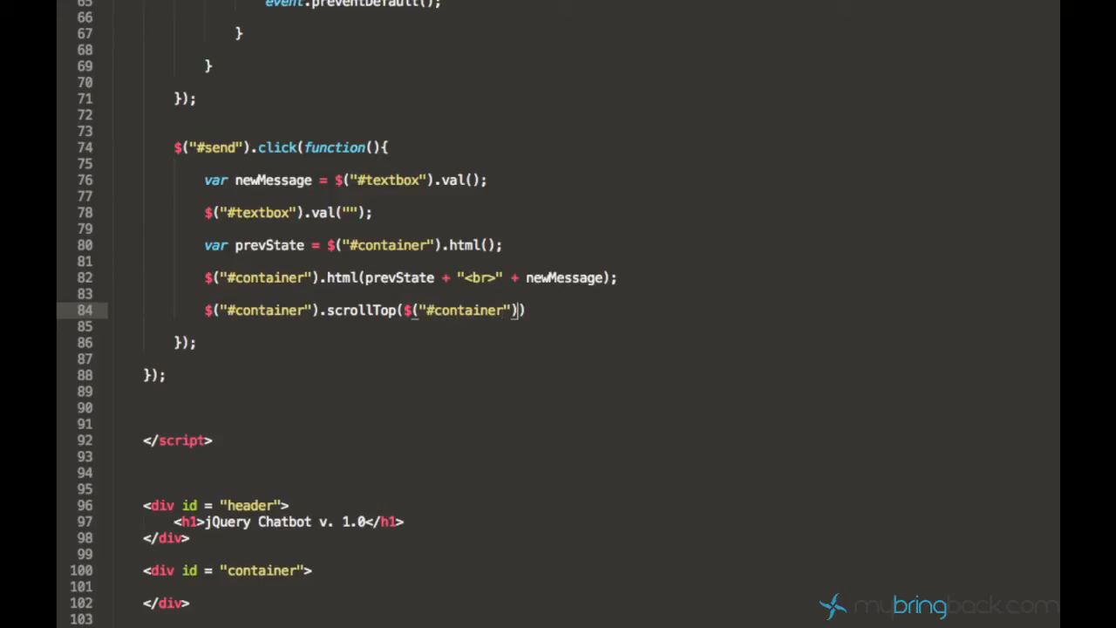
text(.)
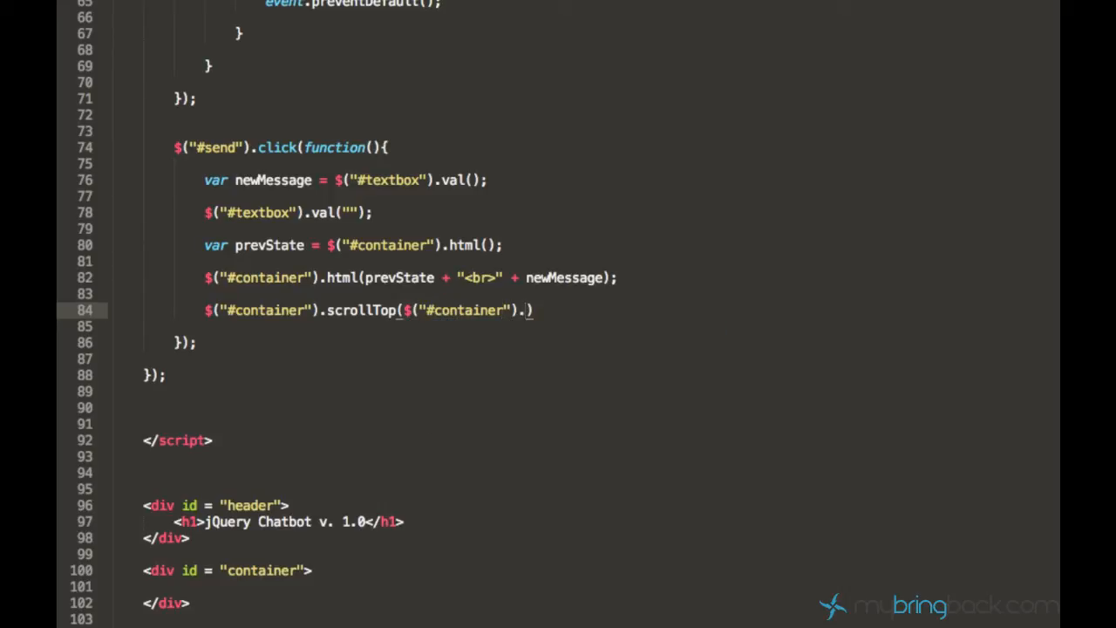
text(prop())
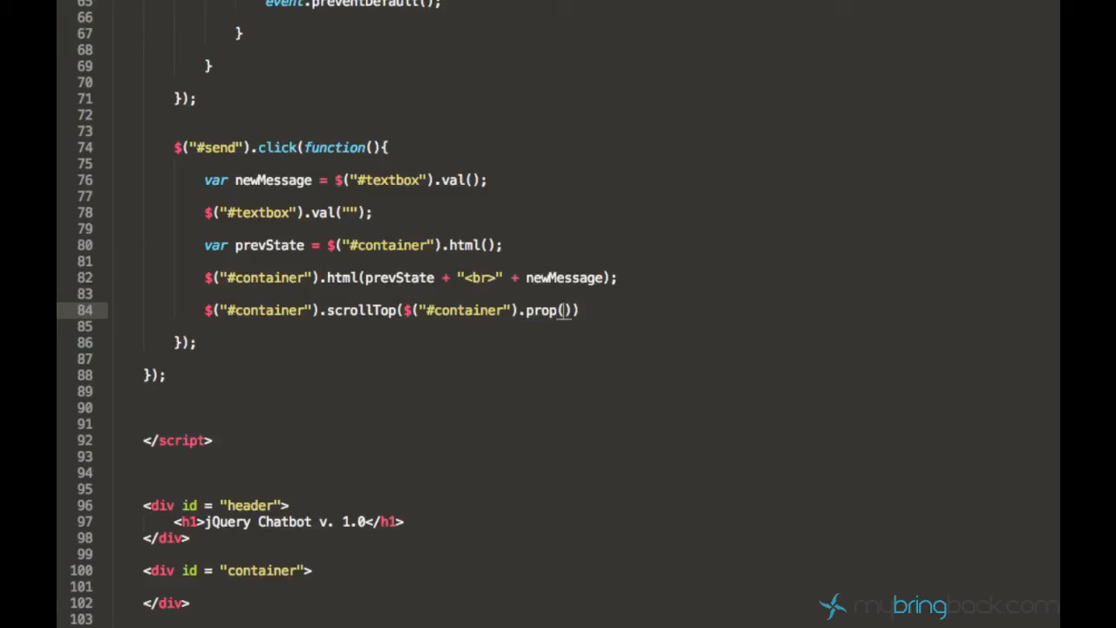
text(")
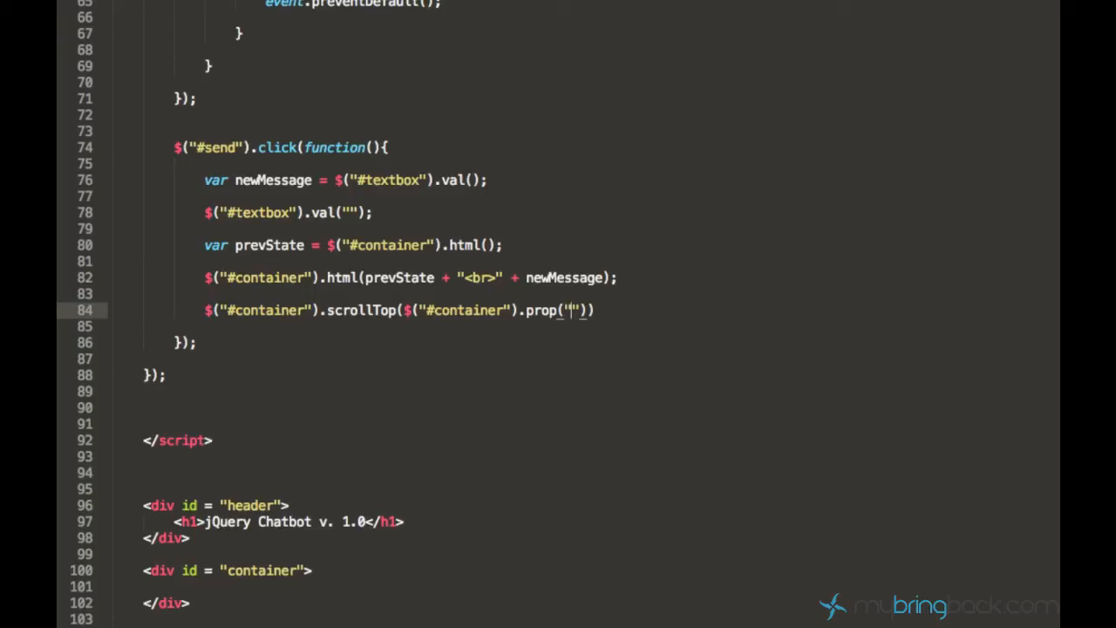
text(sxrd)
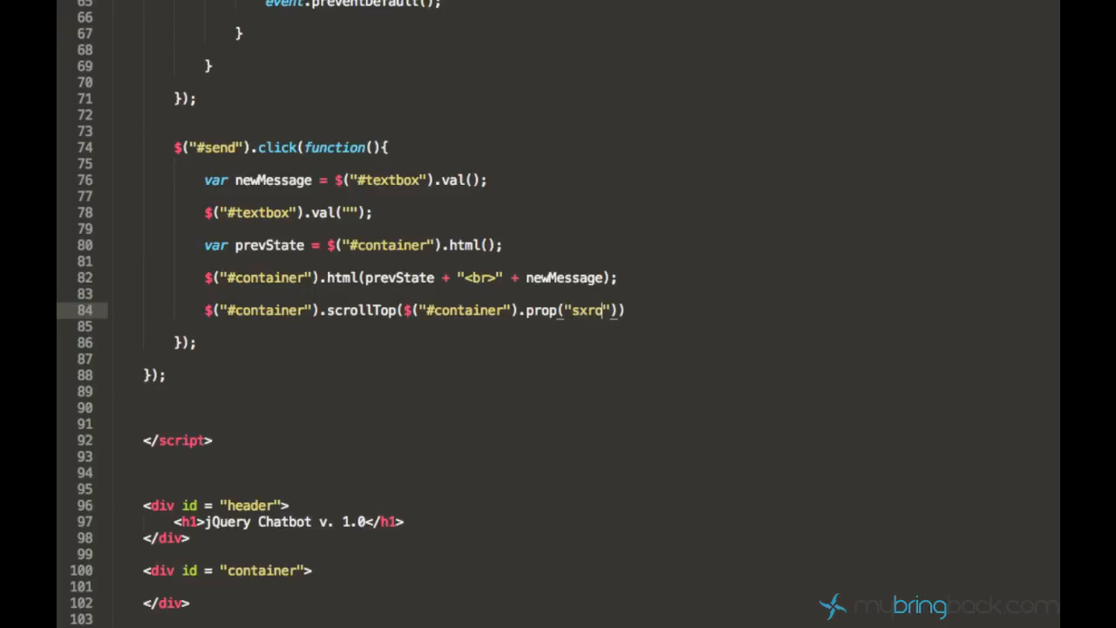
text(scrollHei)
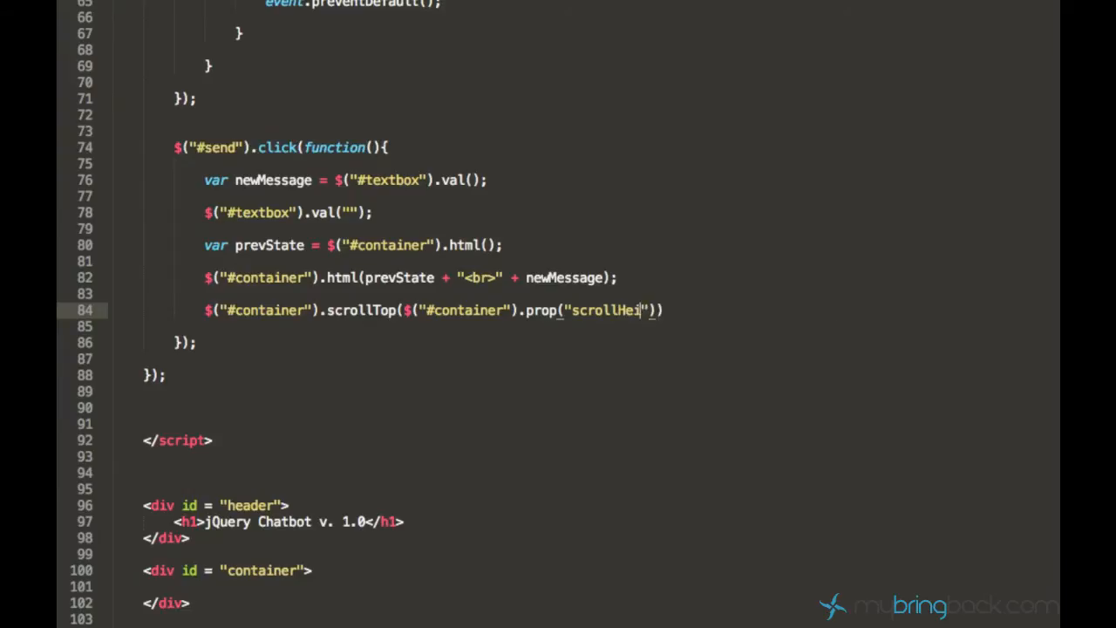
text(ght)
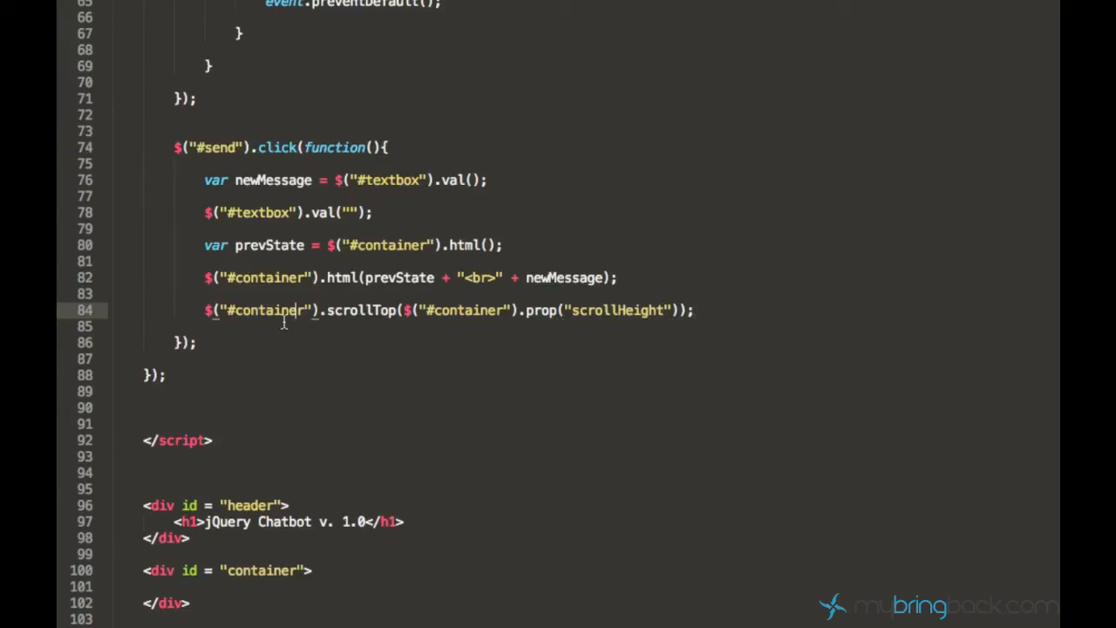
- Save the scrollHeight change and refresh the chatbot page in the browser
double_click(358, 310)
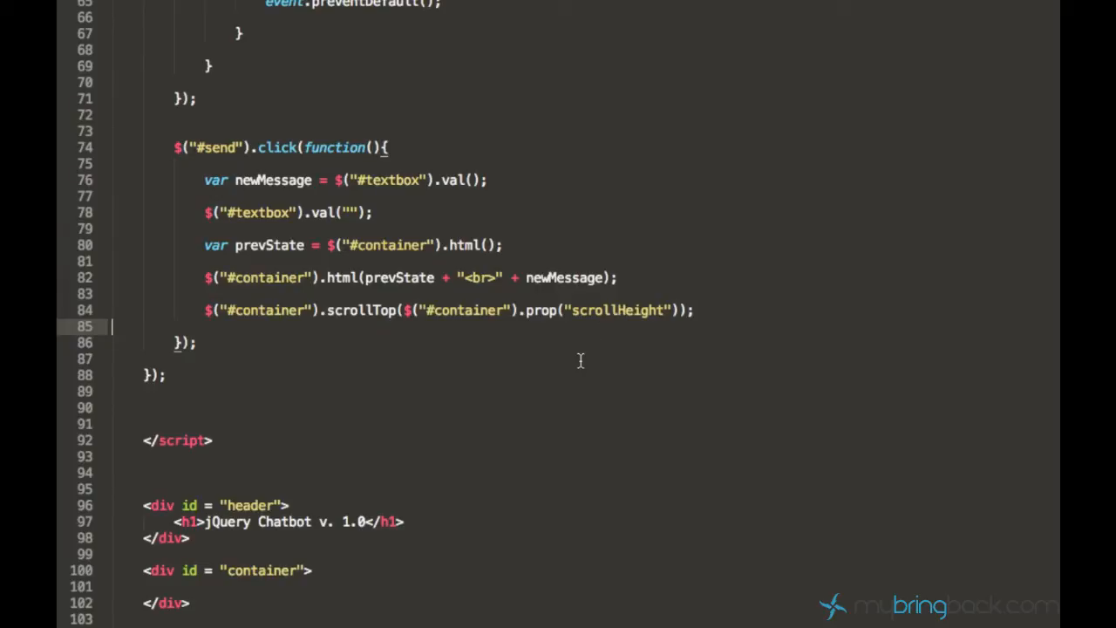
mouse_move(312, 303)
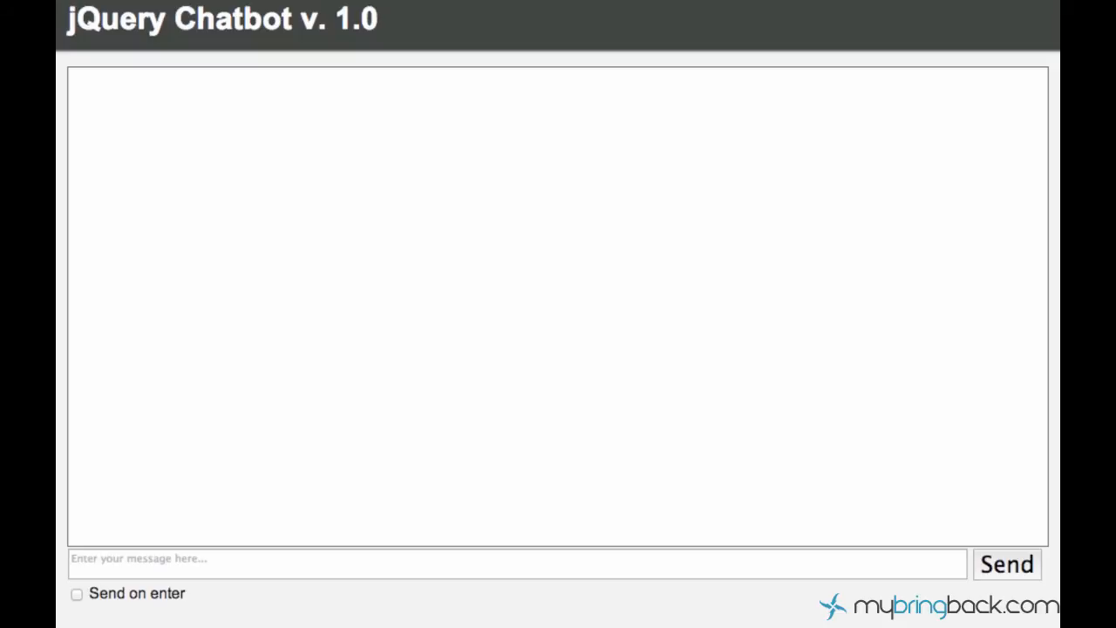
- Enable Send on enter and send 'this is pretty much how the modern chatrooms work' plus test lines
click(349, 563)
text(df)
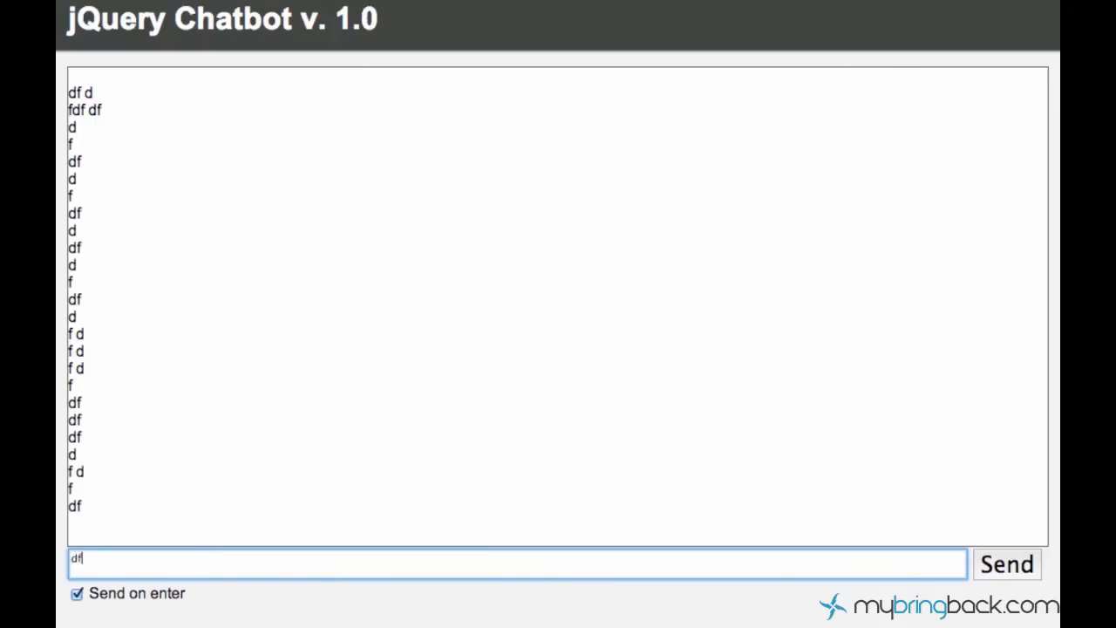
scroll(down, 3)
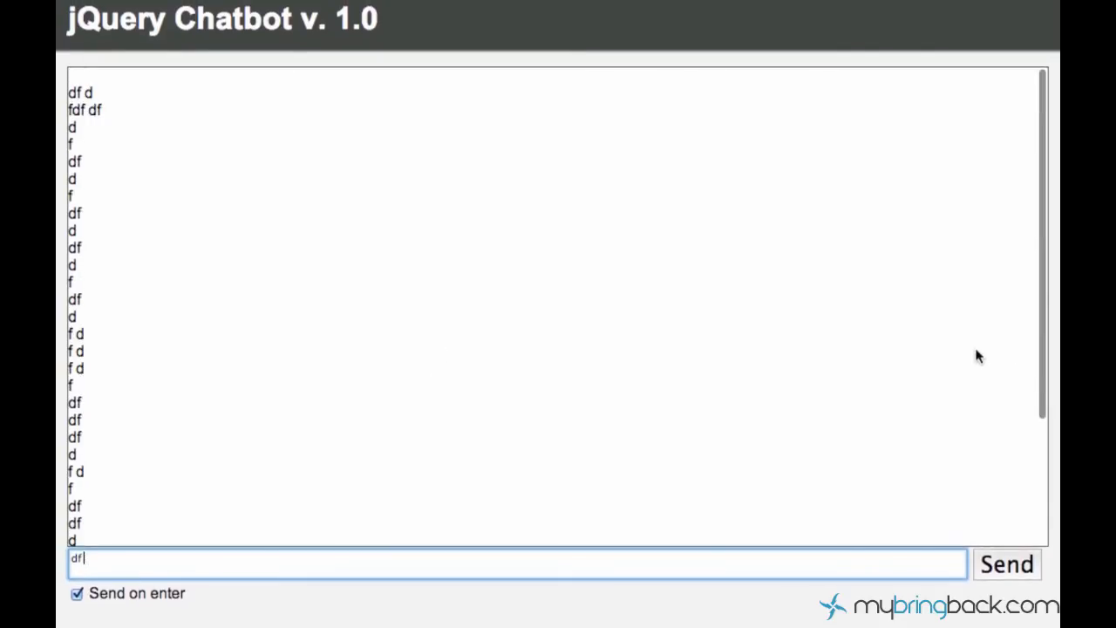
scroll(down, 3)
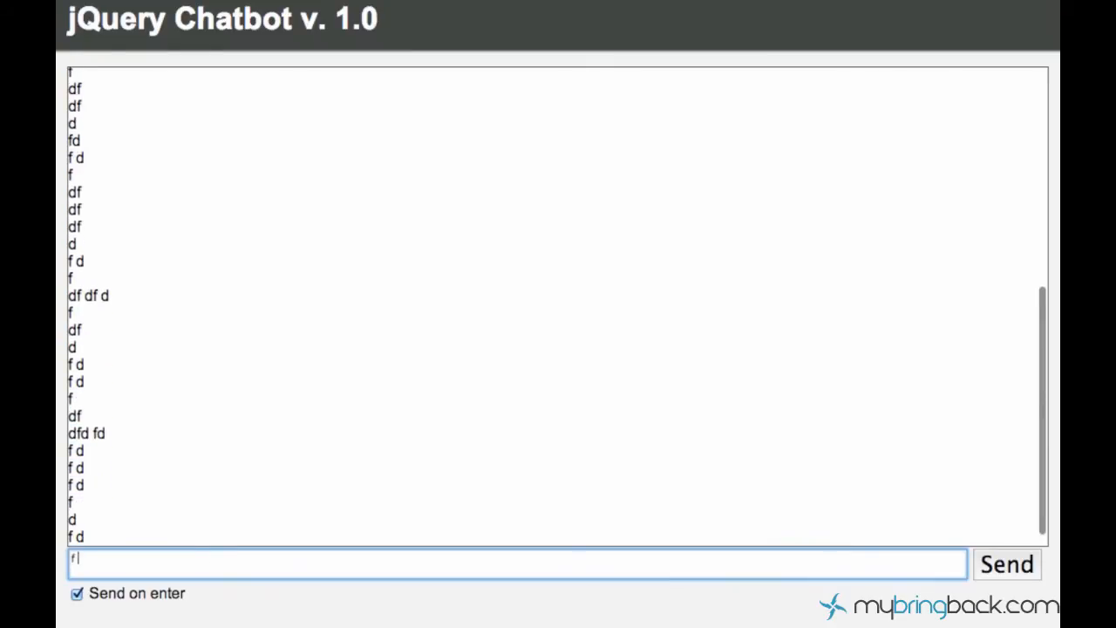
text(this is pretty much how the m)
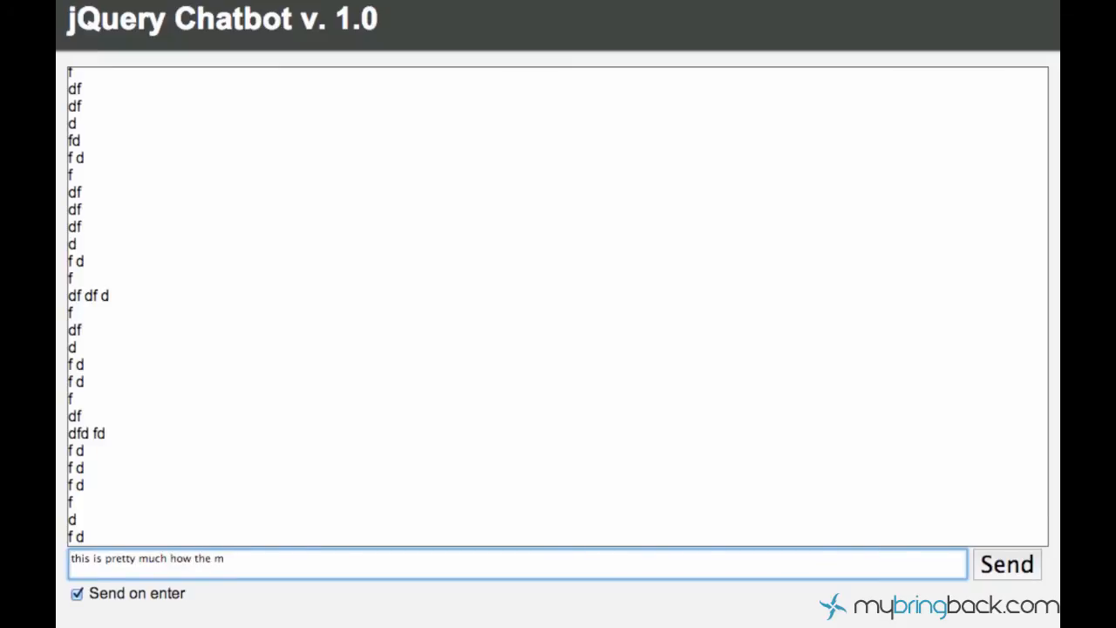
text(odern cha)
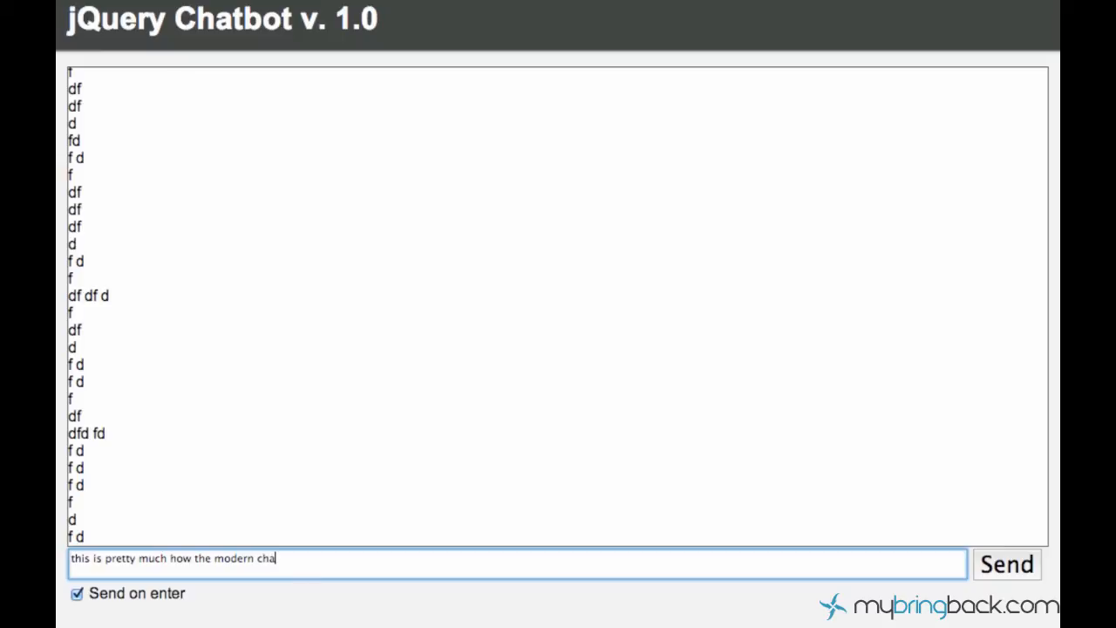
text(trooms work)
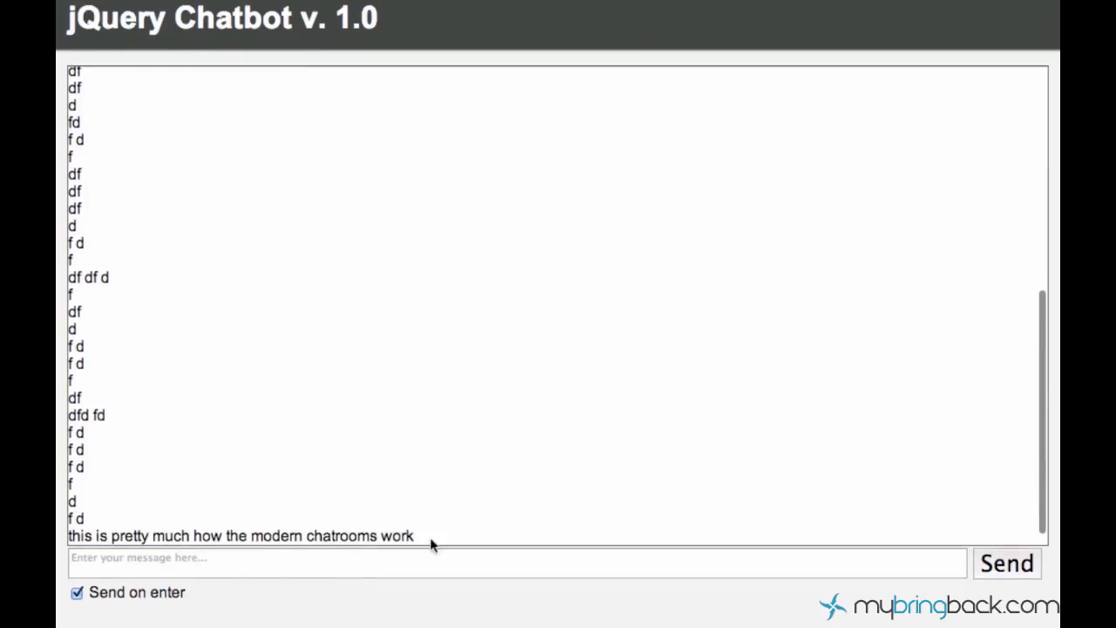
text(dfd fd fdf df)
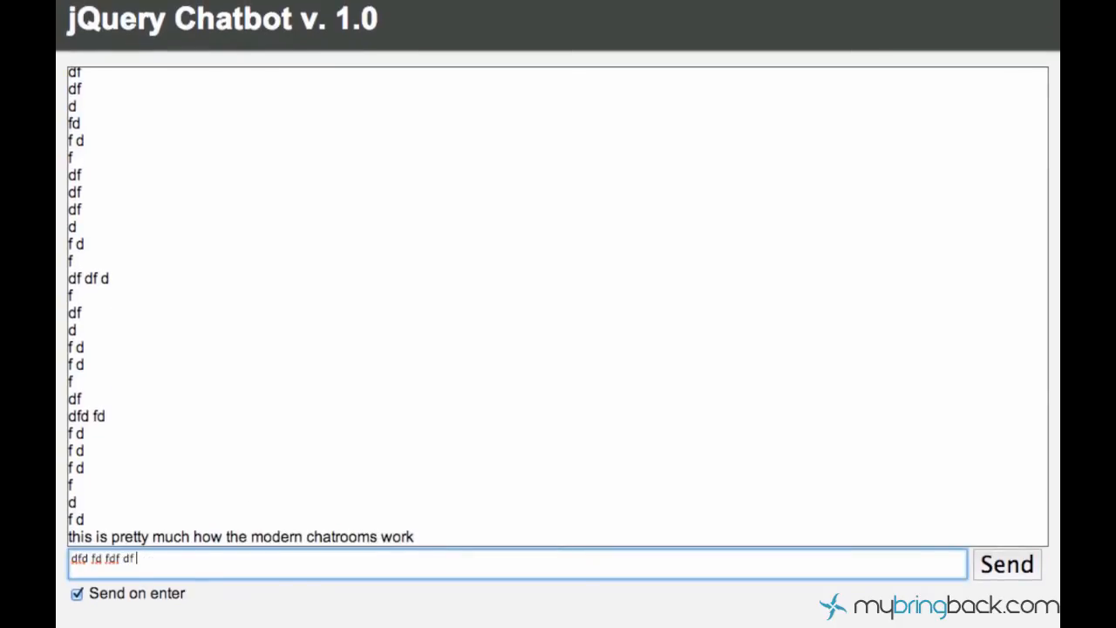
key(enter)
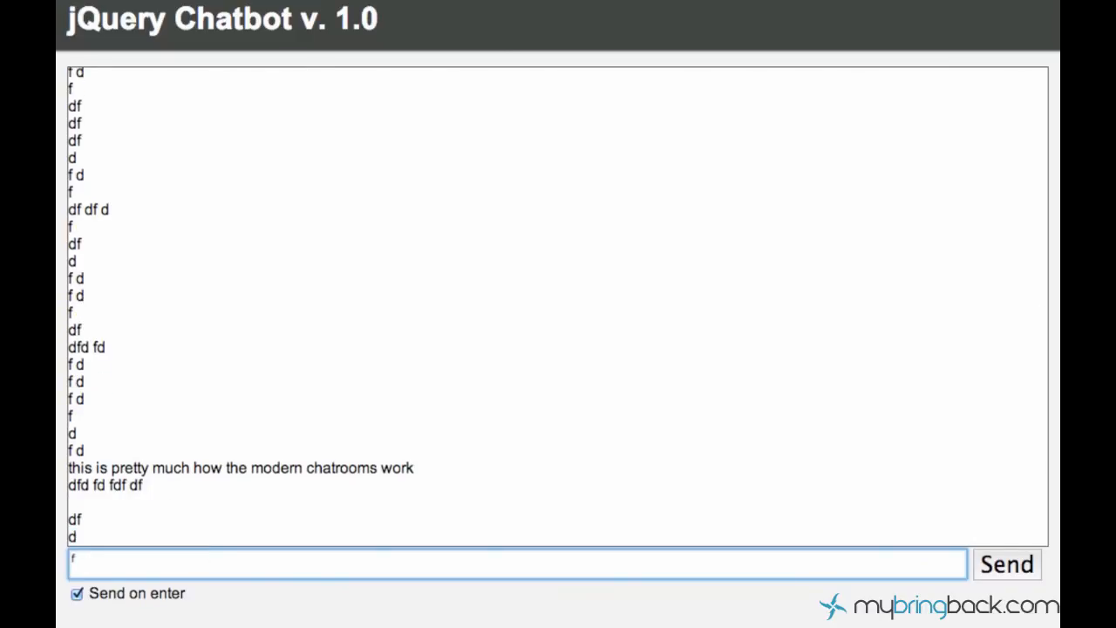